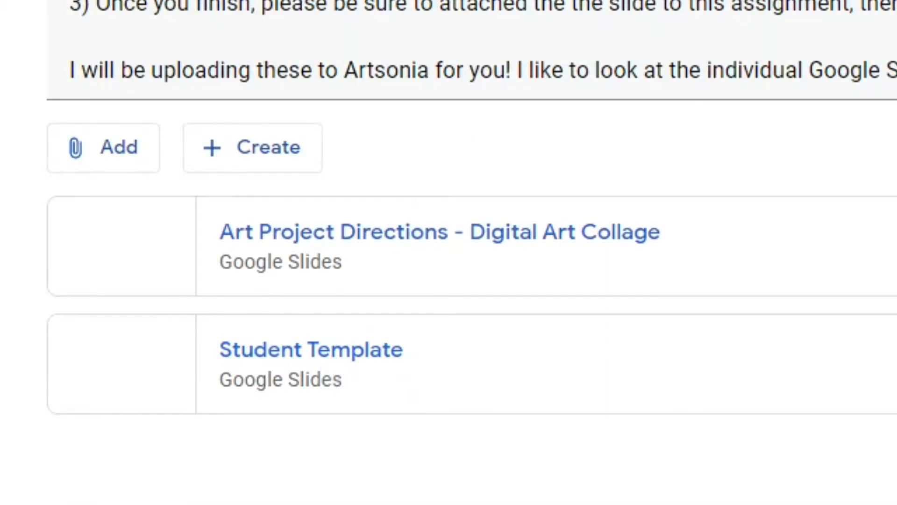
pyautogui.moveTo(320, 375)
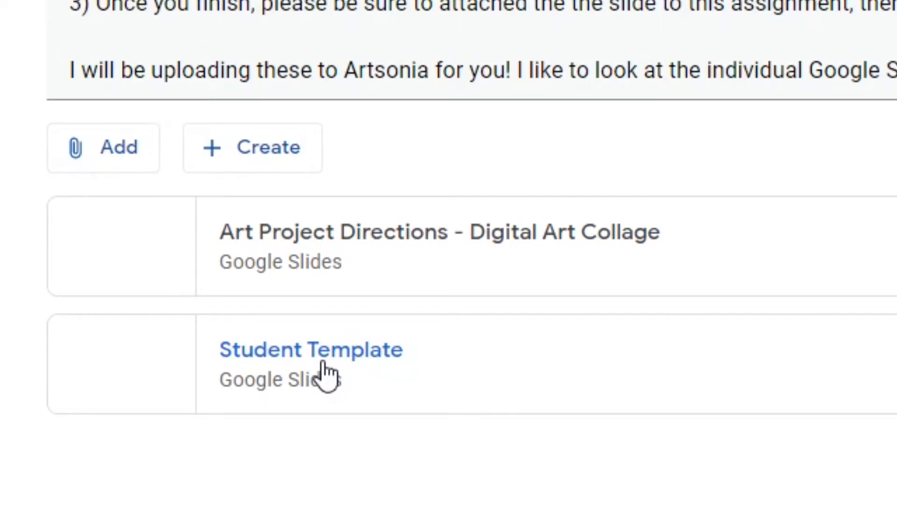
# Step: Open the Student Template slide deck attached to the Classroom assignment
pyautogui.click(311, 350)
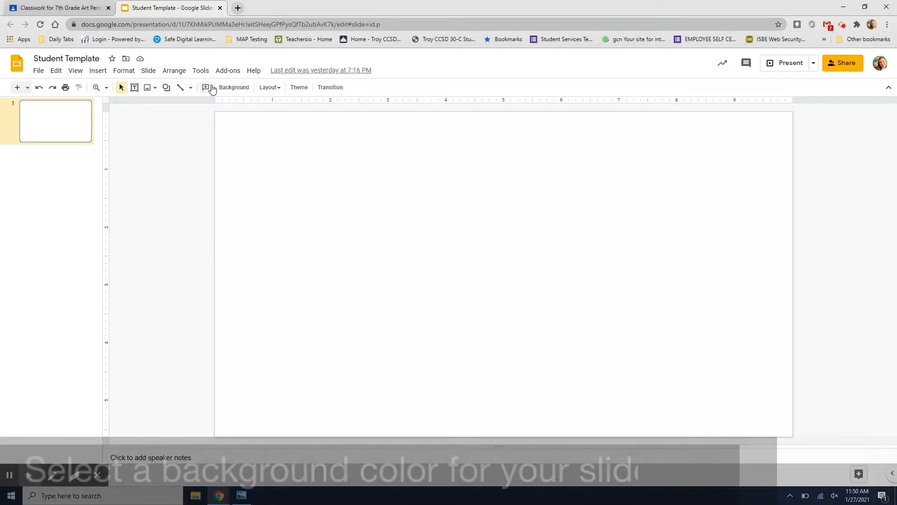
# Step: Set the slide background colour to dark grey
pyautogui.click(233, 87)
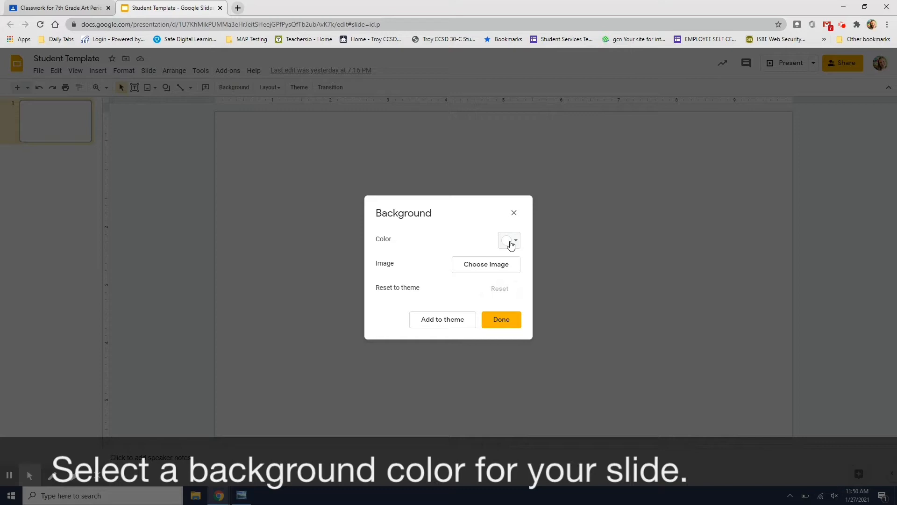
pyautogui.click(509, 241)
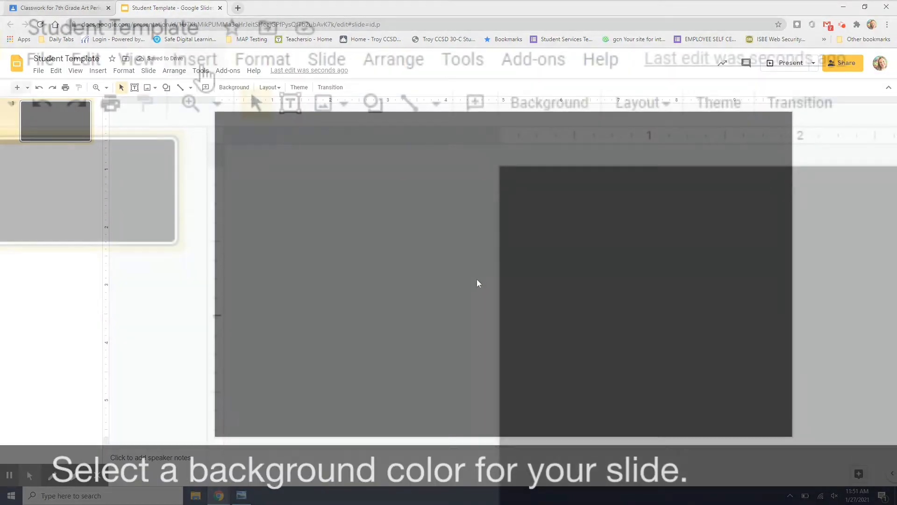
pyautogui.click(97, 71)
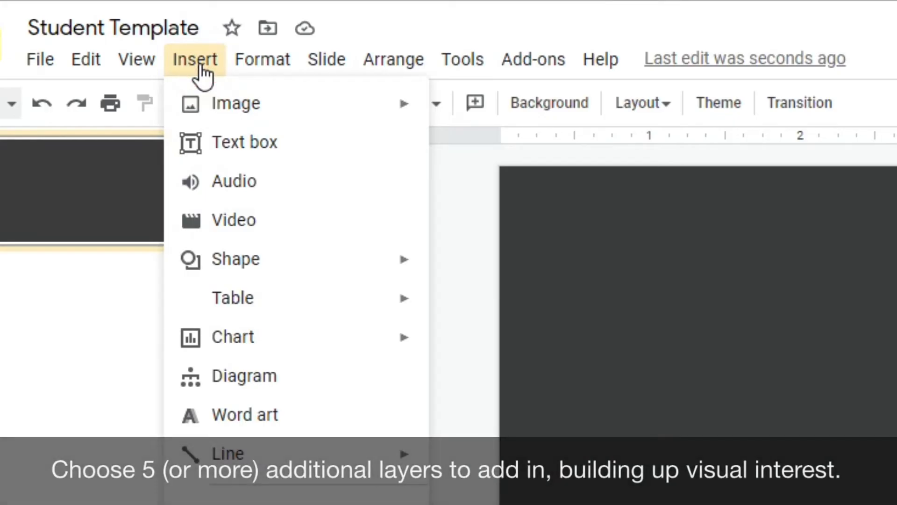
pyautogui.moveTo(214, 98)
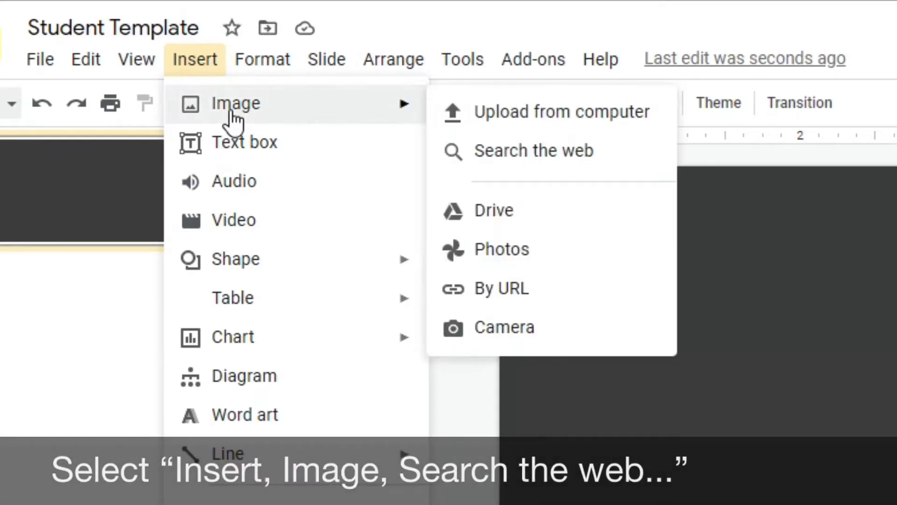
pyautogui.moveTo(337, 102)
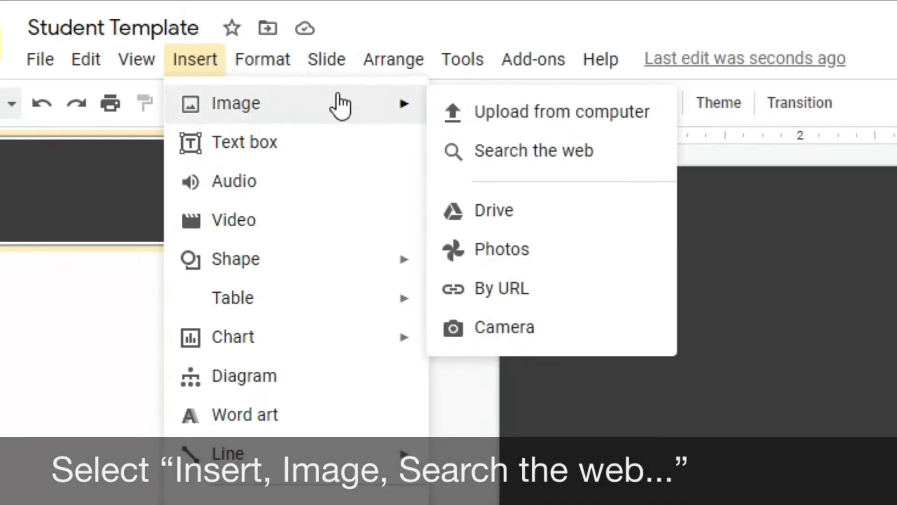
pyautogui.moveTo(526, 159)
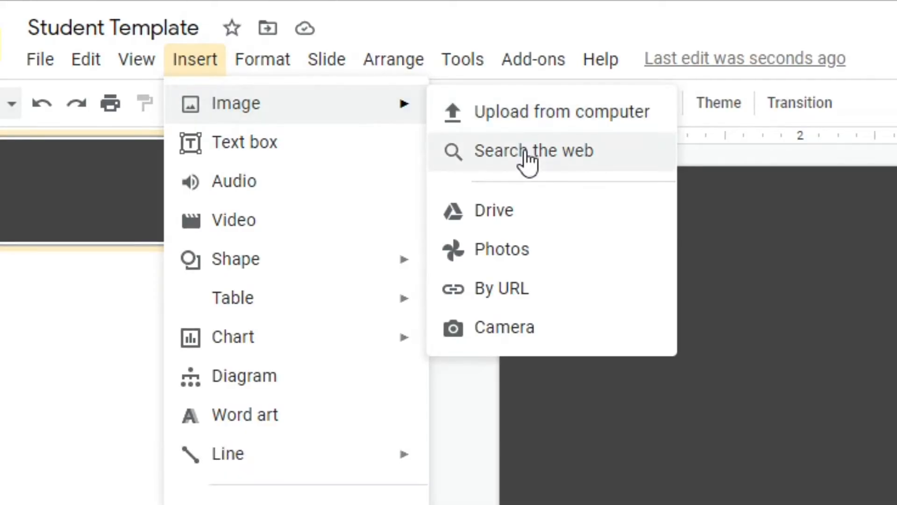
# Step: Search the web for images of 'mountains transparent png' from the Insert Image panel
pyautogui.click(534, 149)
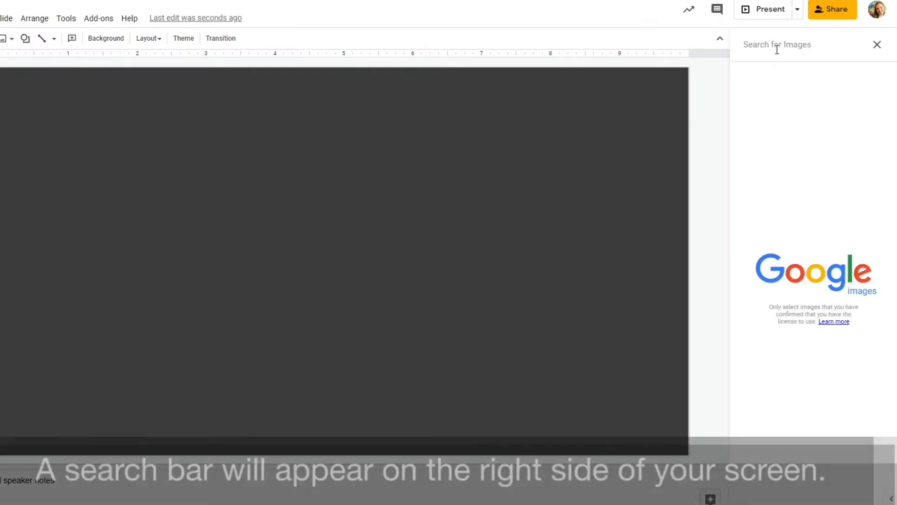
pyautogui.write('mountains tran')
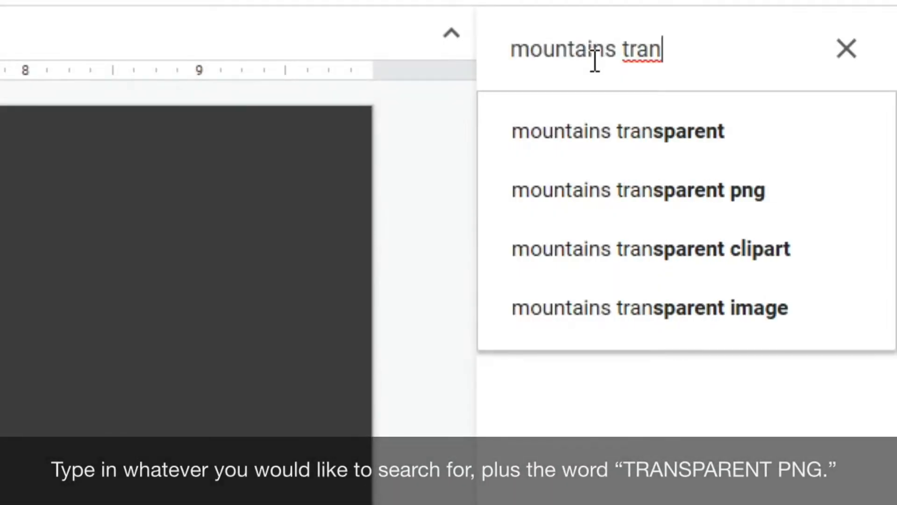
pyautogui.click(639, 191)
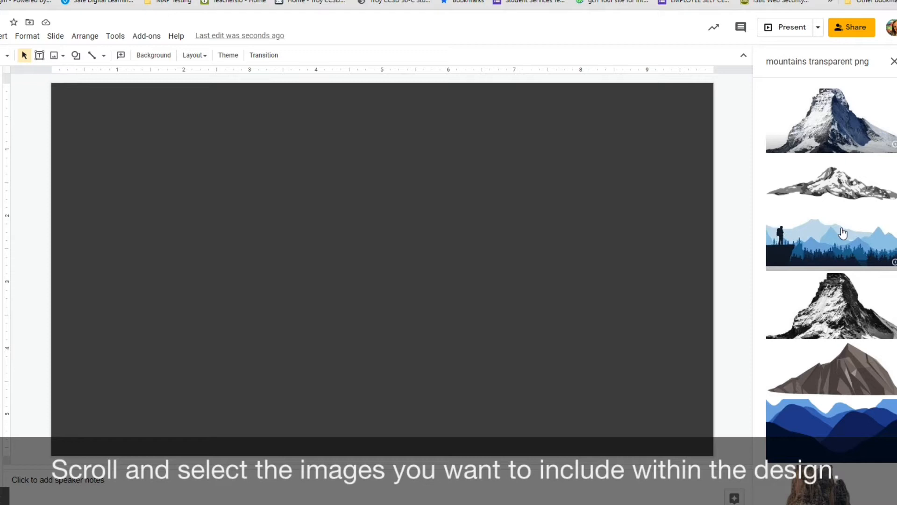
pyautogui.moveTo(837, 141)
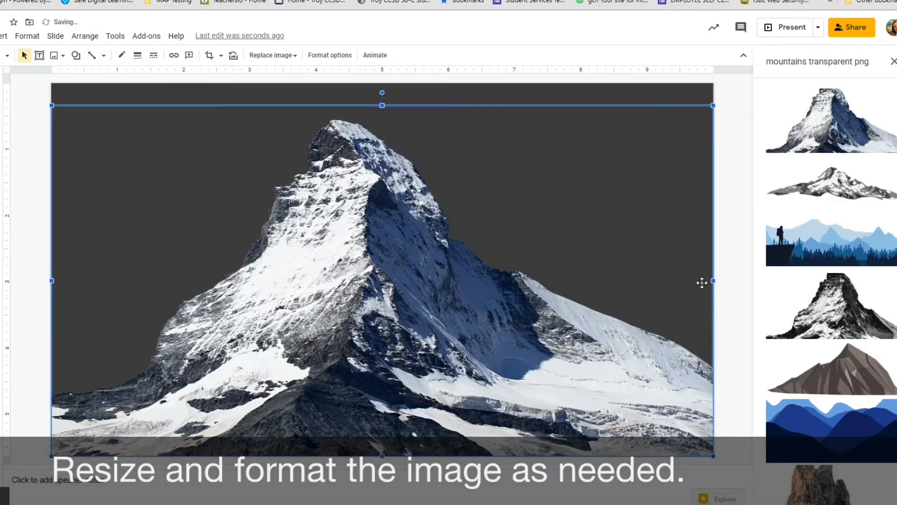
# Step: Bring up Format options for the inserted snowy mountain picture
pyautogui.click(316, 328)
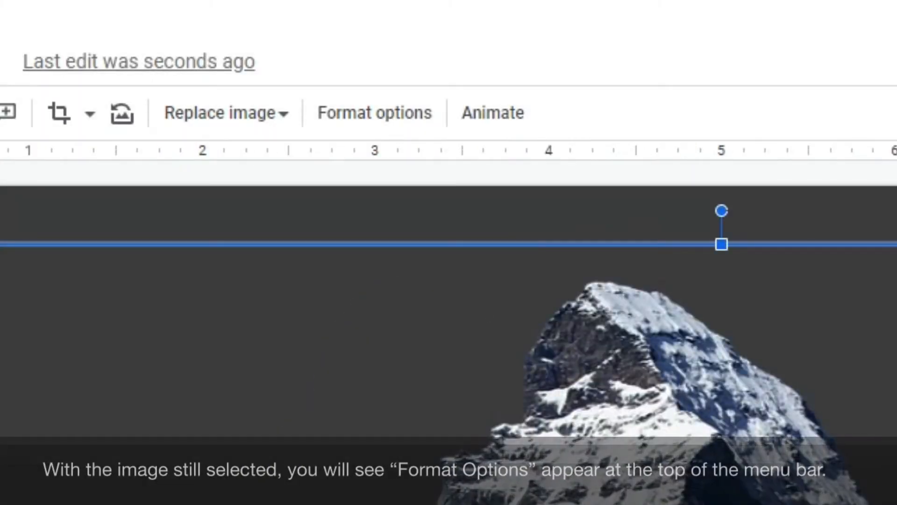
pyautogui.moveTo(368, 119)
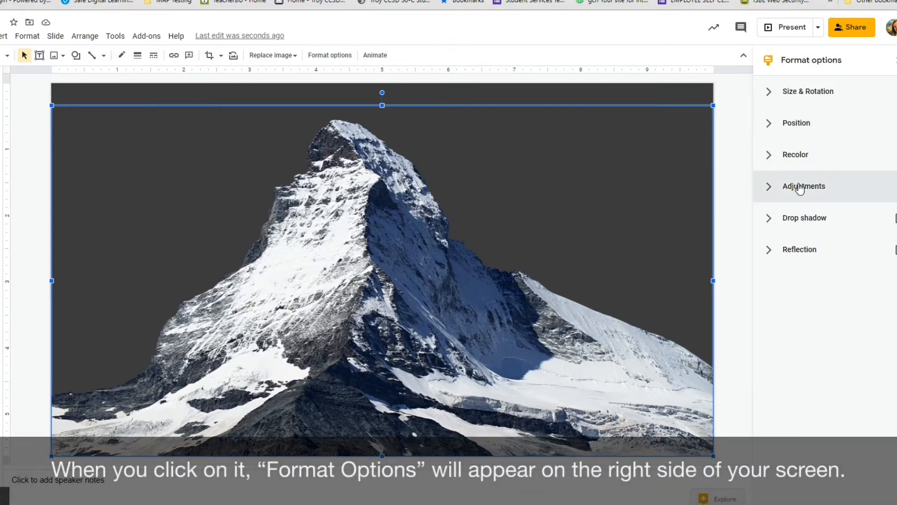
# Step: Raise the mountain picture's transparency to about a third so it fades into the background
pyautogui.click(804, 186)
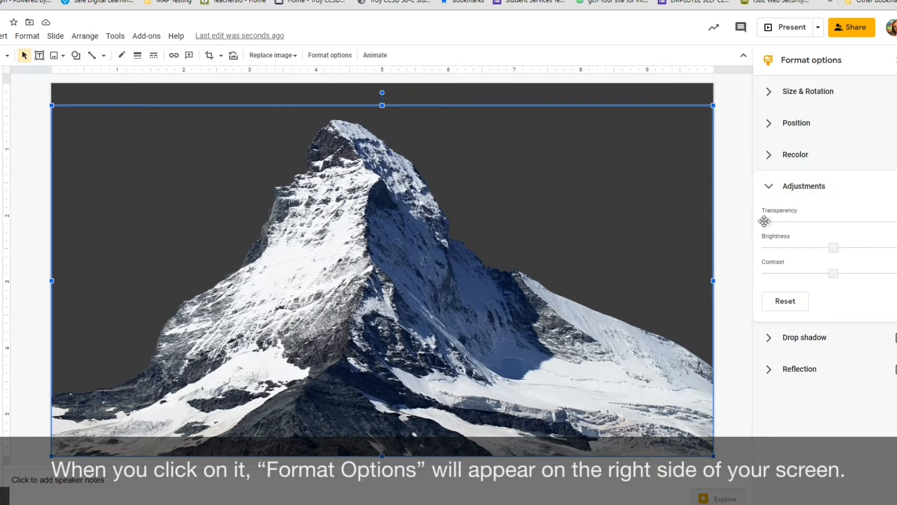
pyautogui.moveTo(766, 222); pyautogui.dragTo(785, 220)
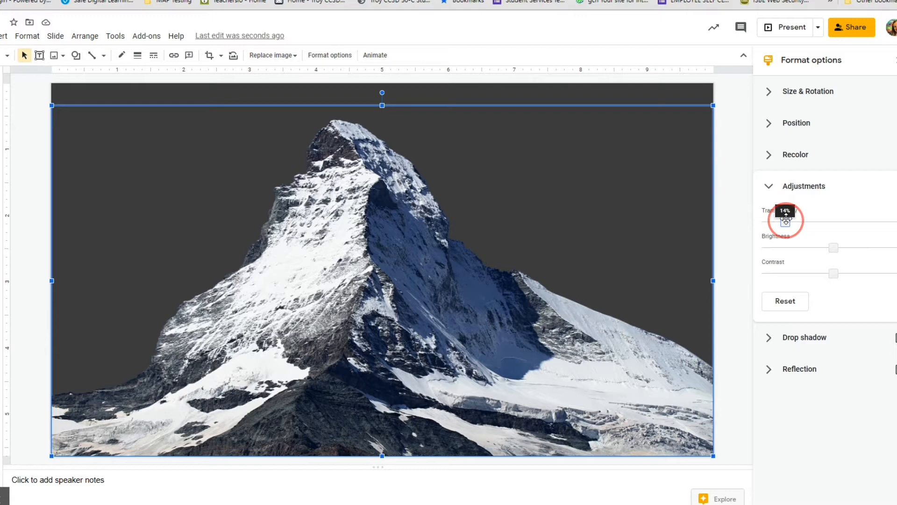
pyautogui.moveTo(787, 221); pyautogui.dragTo(814, 220)
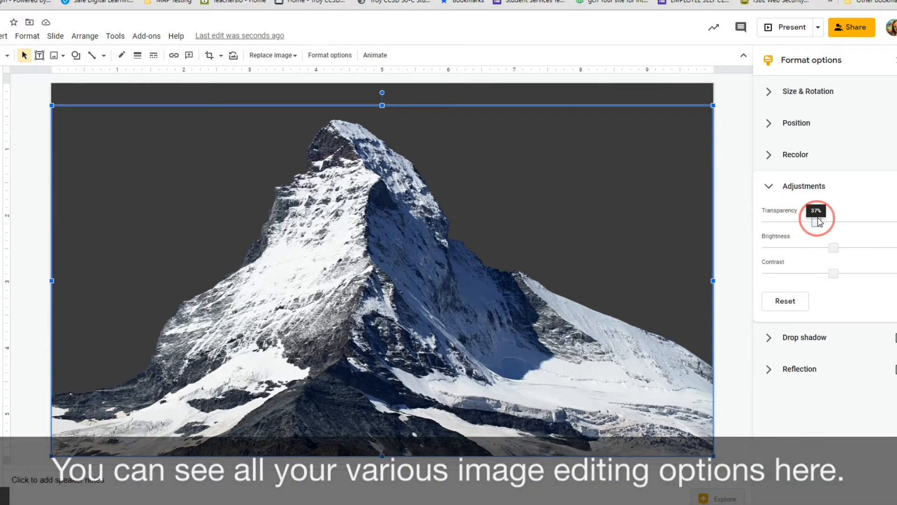
pyautogui.moveTo(815, 220); pyautogui.dragTo(816, 220)
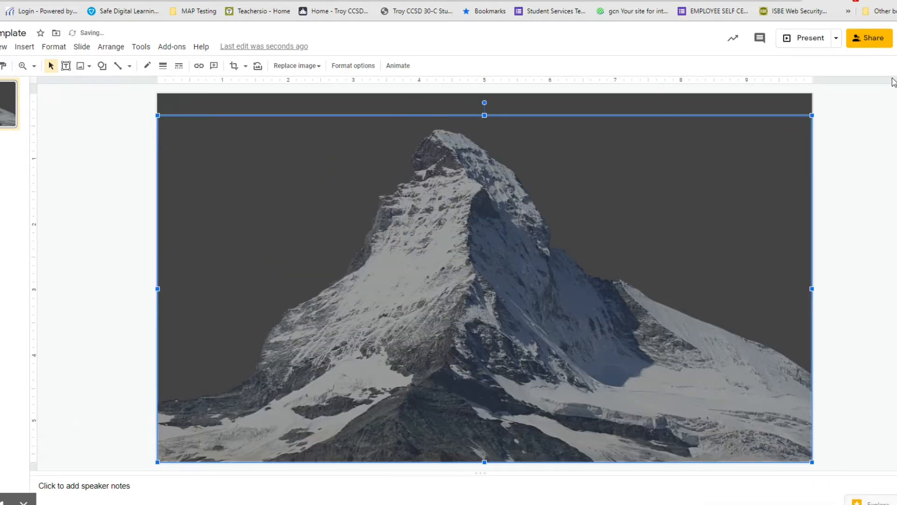
pyautogui.click(314, 88)
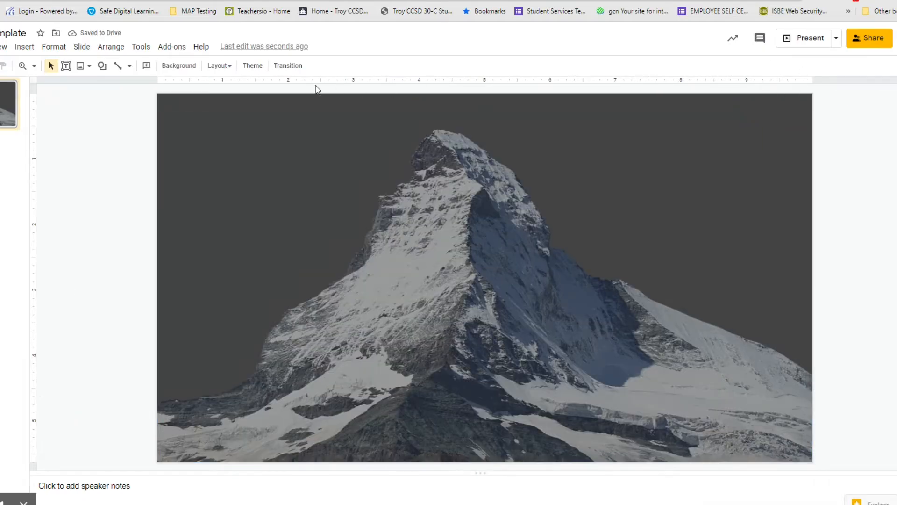
# Step: Search 'sunrise transparent background' and insert the orange sun picture onto the slide
pyautogui.click(25, 47)
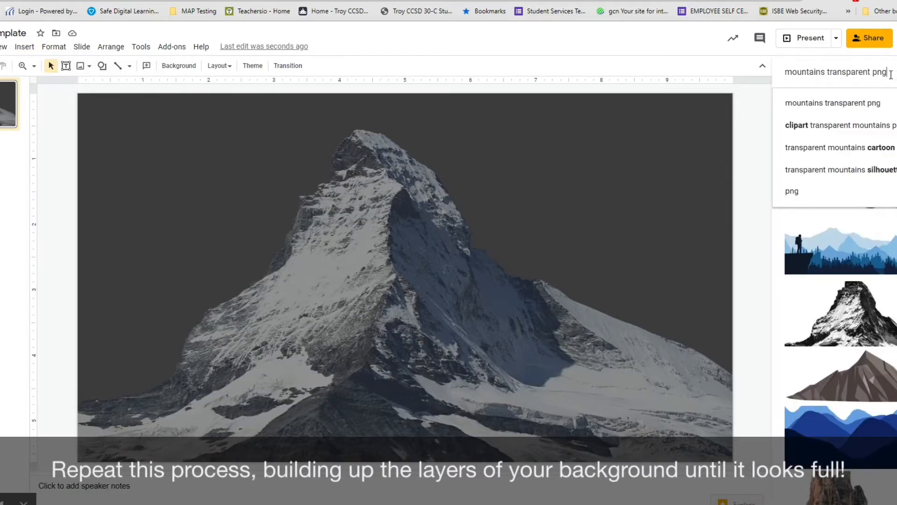
pyautogui.write('sunrise')
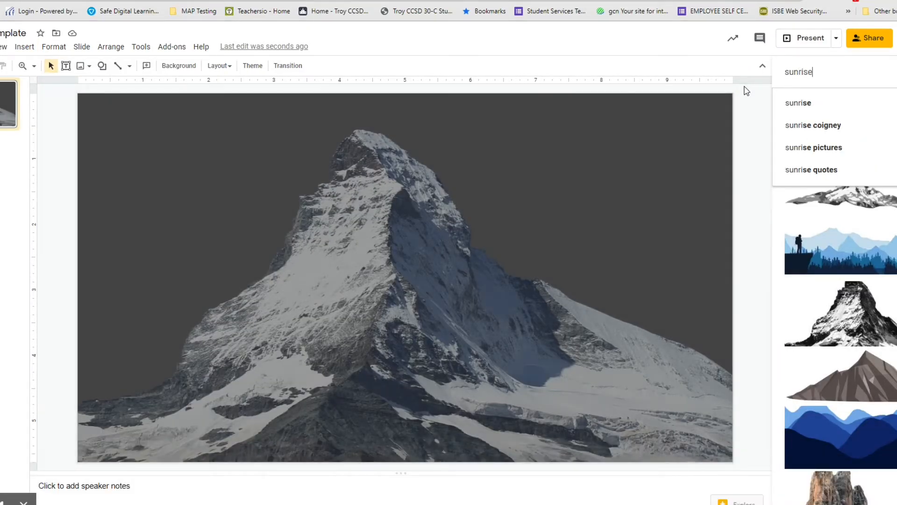
pyautogui.write('transparent backgro')
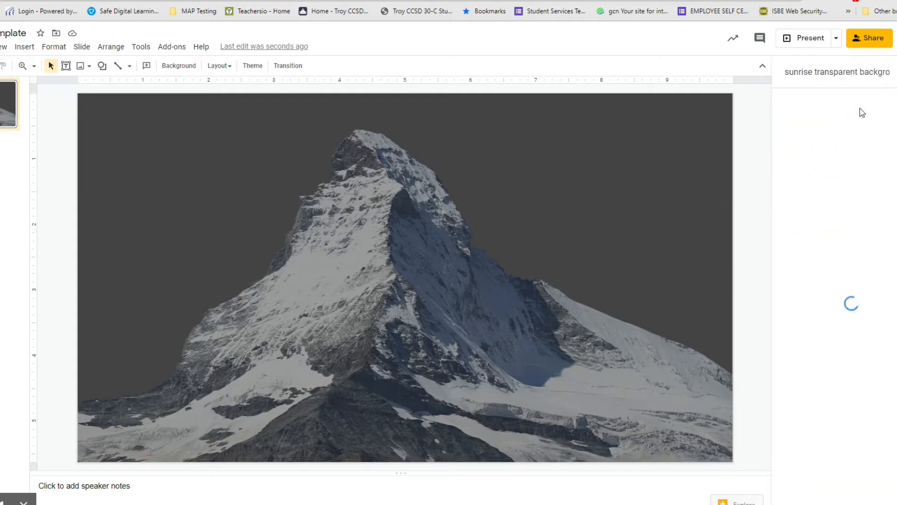
pyautogui.click(828, 122)
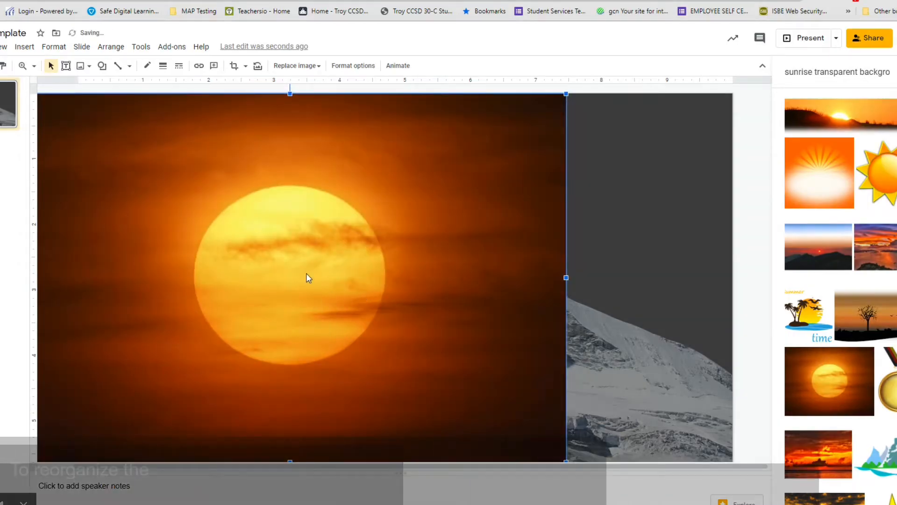
# Step: Send the sunrise image one layer back and make it about 25% transparent
pyautogui.rightClick(306, 289)
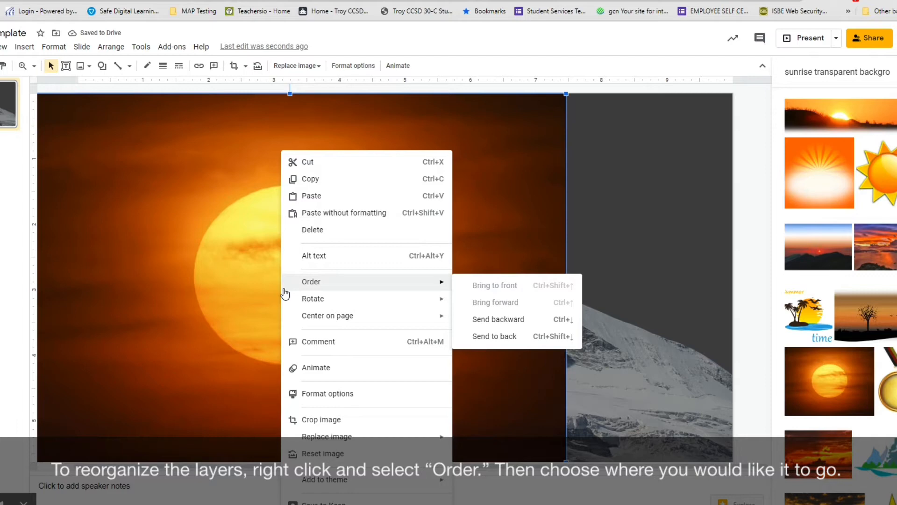
pyautogui.click(503, 322)
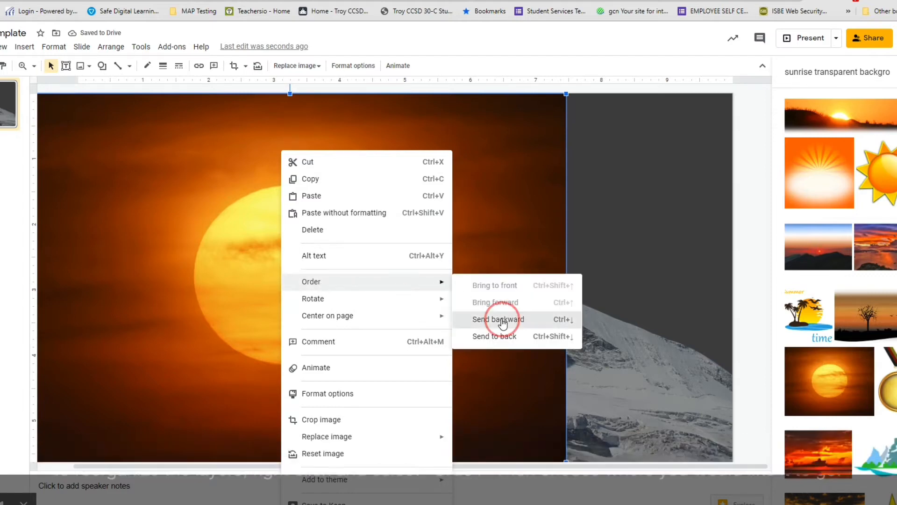
pyautogui.click(499, 320)
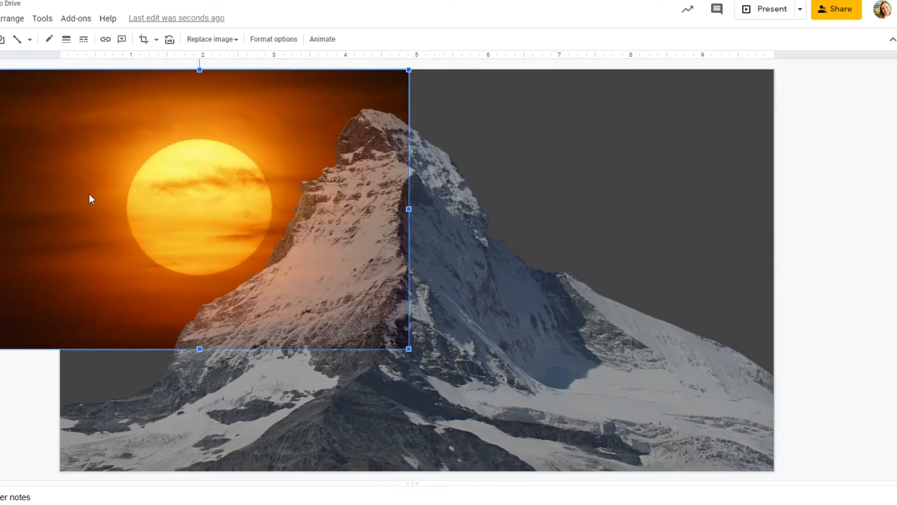
pyautogui.click(274, 40)
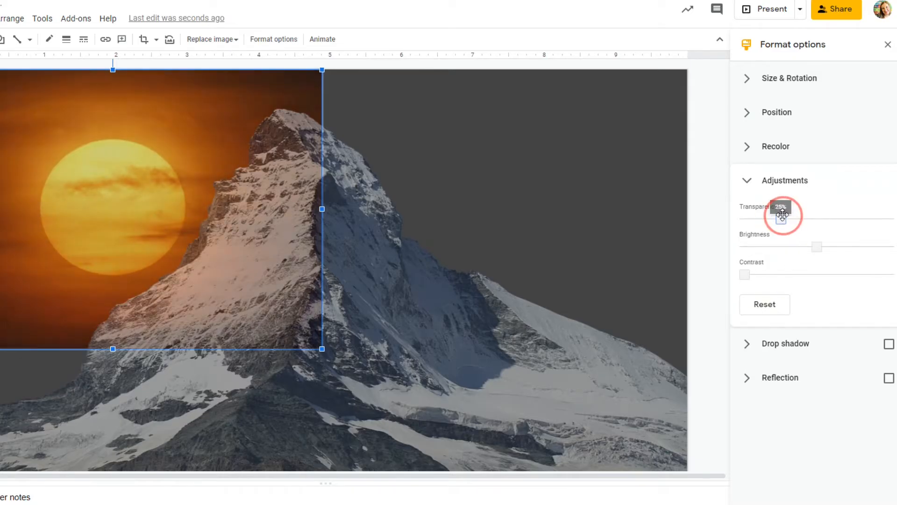
pyautogui.moveTo(782, 218); pyautogui.dragTo(798, 219)
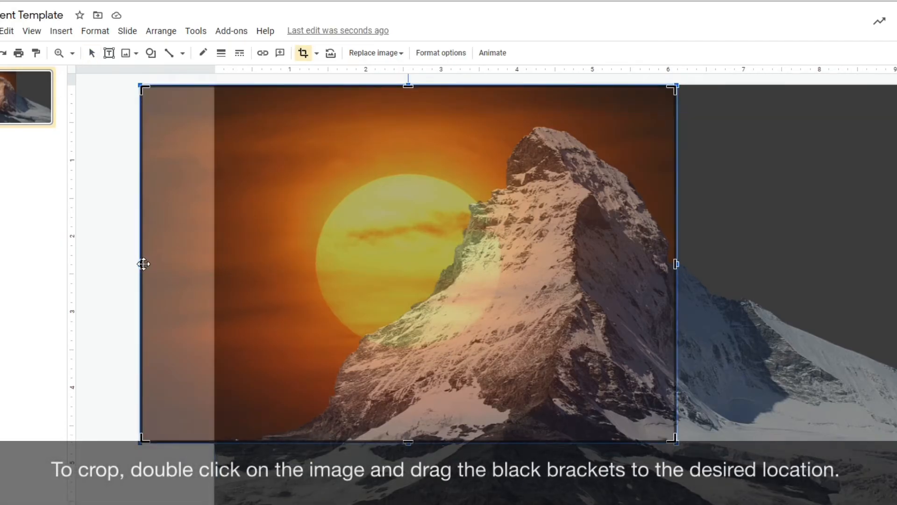
# Step: Crop the sunrise image's left edge and enlarge it to fill the left side behind the mountain
pyautogui.moveTo(143, 264); pyautogui.dragTo(209, 260)
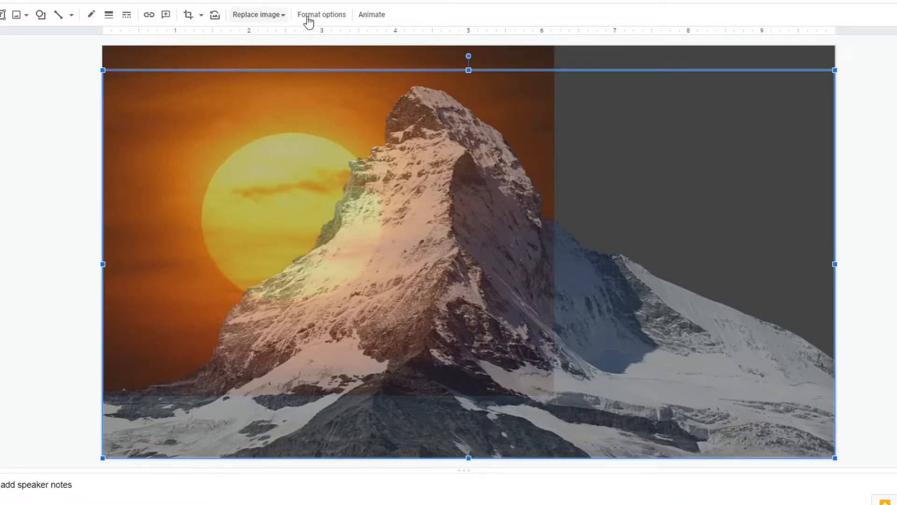
pyautogui.click(321, 14)
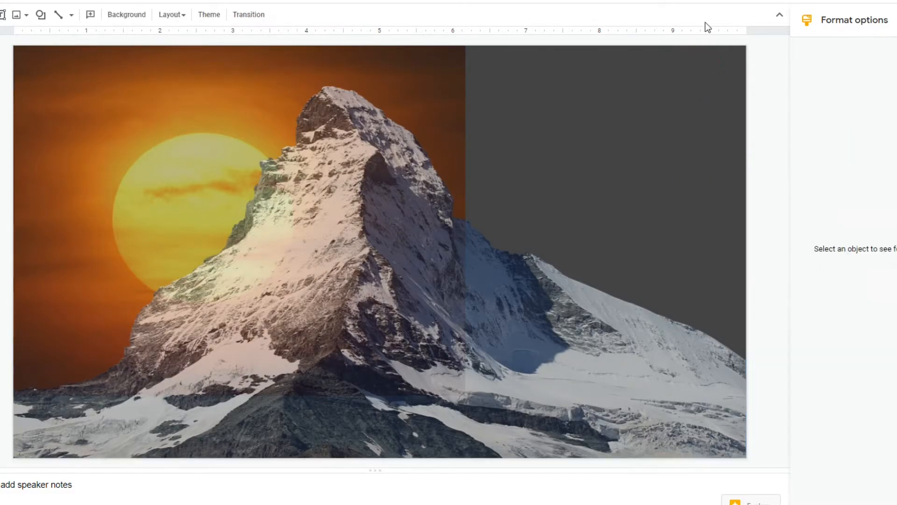
pyautogui.click(15, 15)
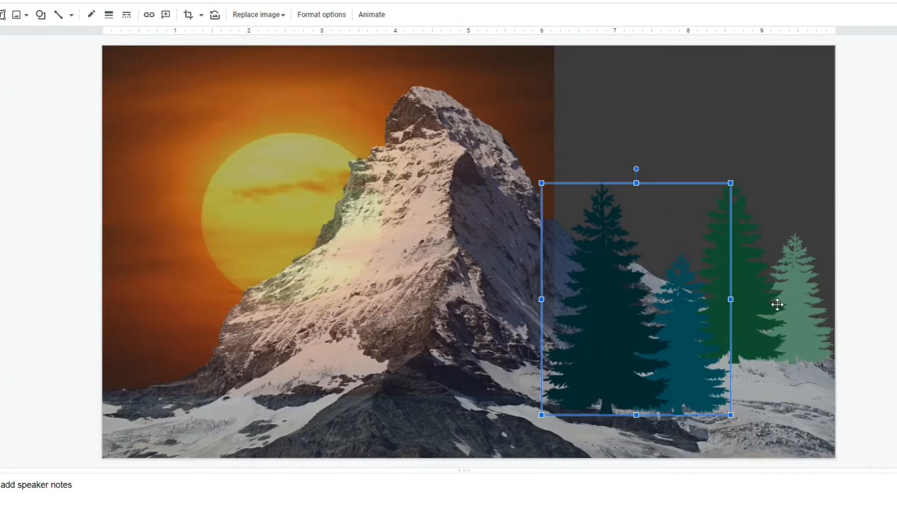
# Step: Move the pine trees lower right and duplicate them for a flipped copy on the left
pyautogui.moveTo(777, 305); pyautogui.dragTo(698, 216)
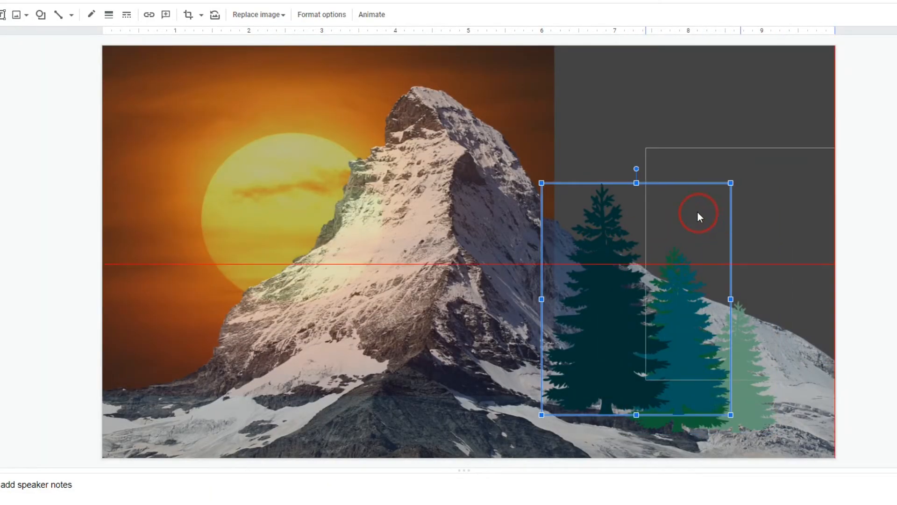
pyautogui.rightClick(698, 216)
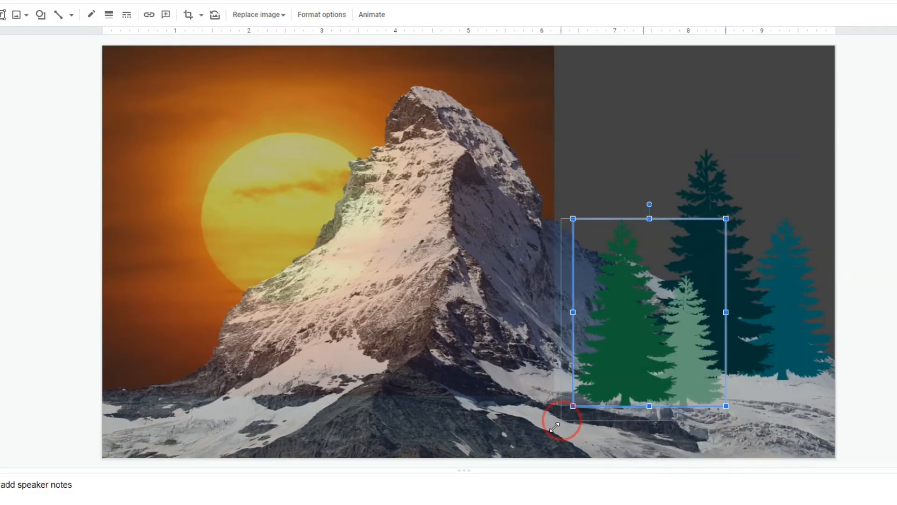
pyautogui.click(321, 14)
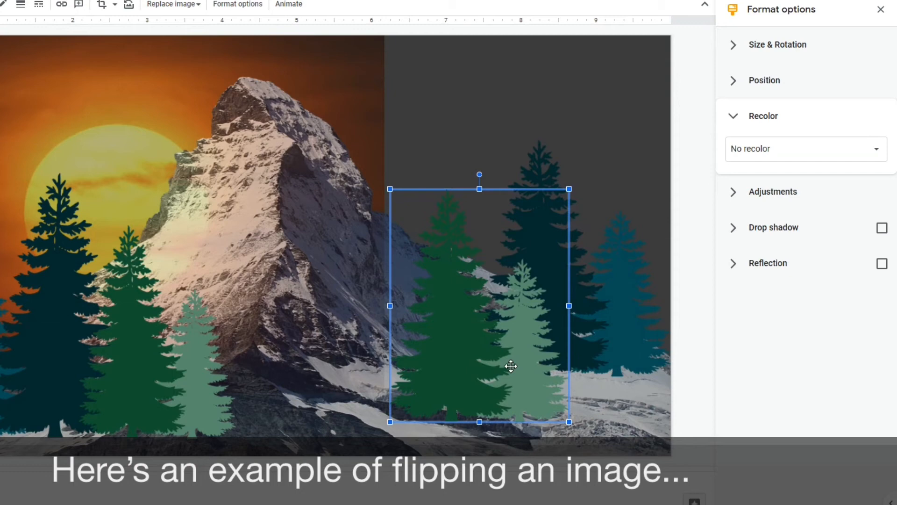
pyautogui.moveTo(490, 319)
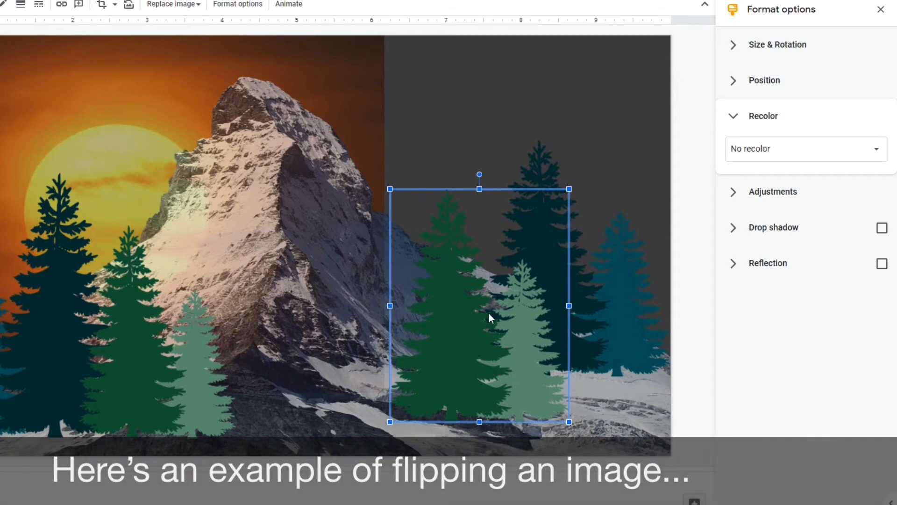
pyautogui.click(777, 44)
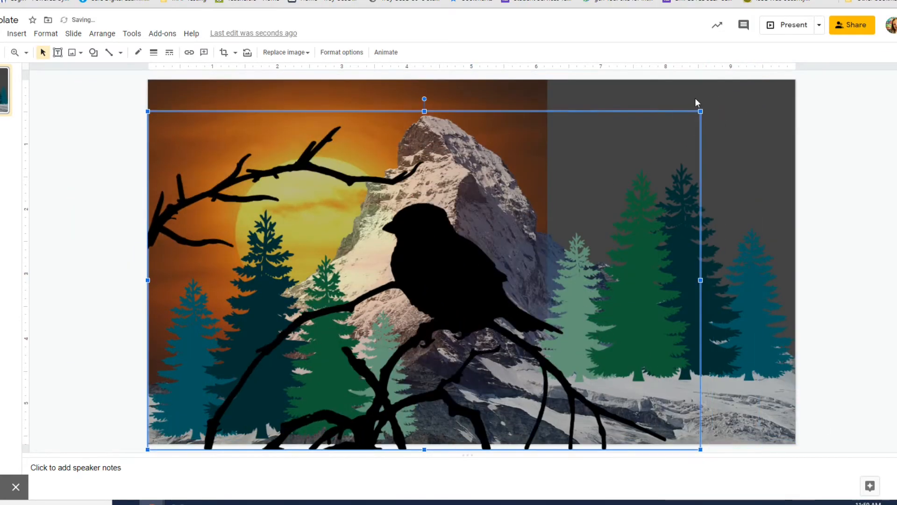
# Step: Place the perched bird, then shrink the flock of birds and move it over the sun at top-left
pyautogui.moveTo(700, 111); pyautogui.dragTo(641, 146)
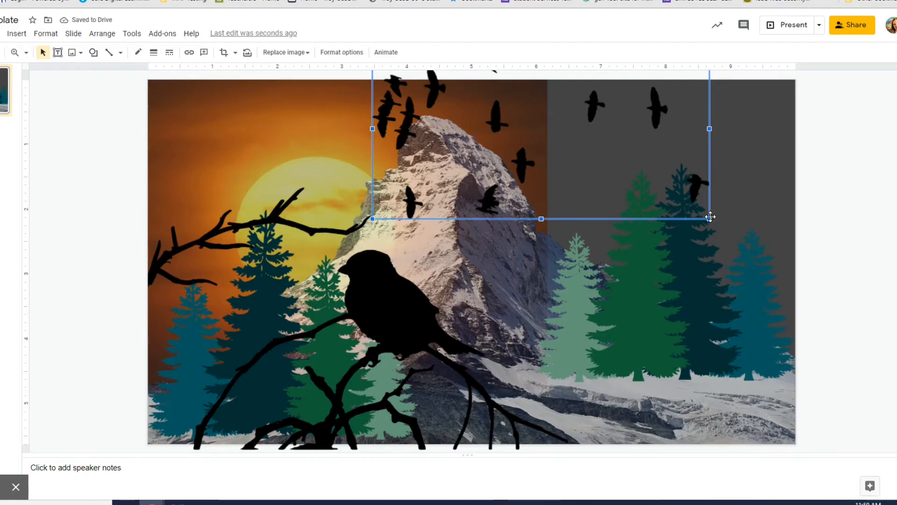
pyautogui.moveTo(710, 219); pyautogui.dragTo(636, 177)
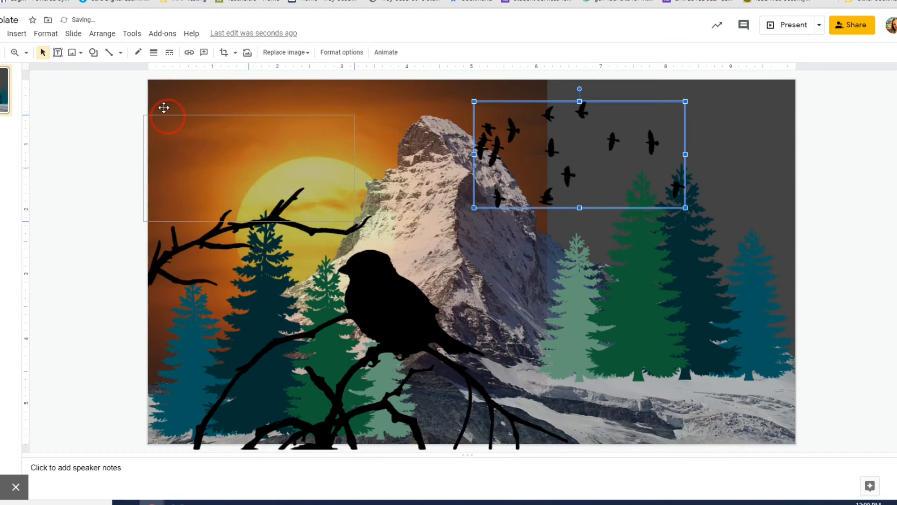
pyautogui.moveTo(578, 154); pyautogui.dragTo(263, 147)
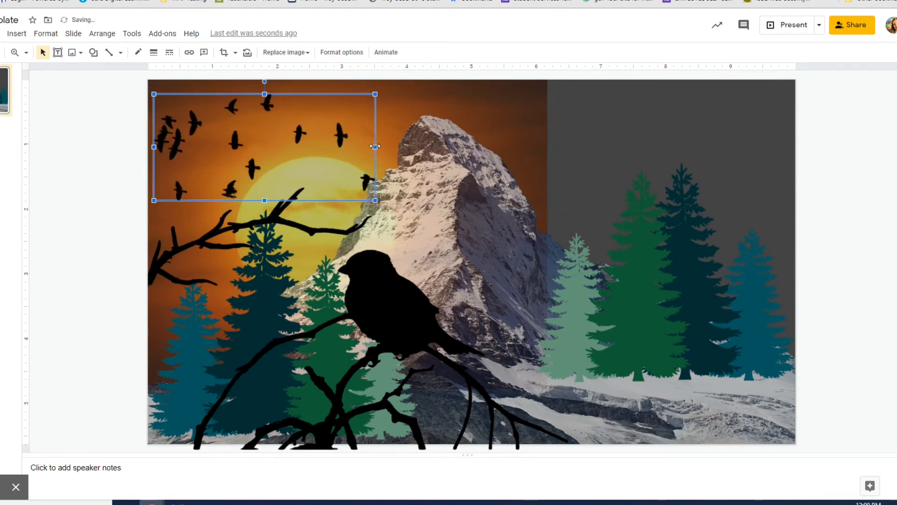
pyautogui.click(342, 53)
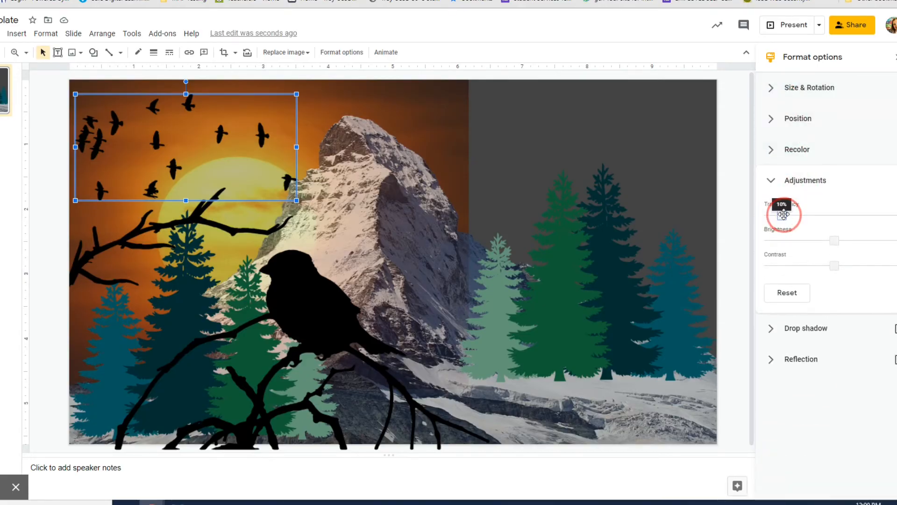
# Step: Raise the transparency of the bird flock and the swirl pattern so both read as faded overlays
pyautogui.moveTo(784, 214); pyautogui.dragTo(833, 216)
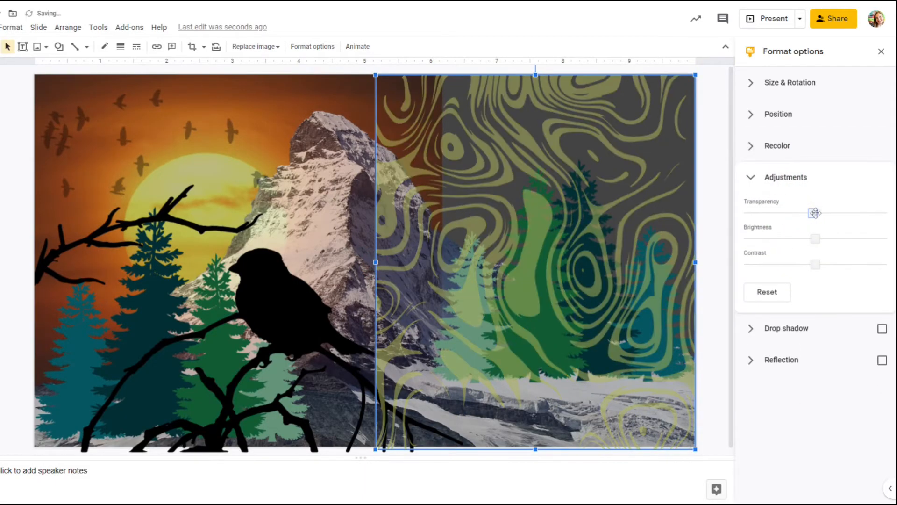
pyautogui.moveTo(815, 213); pyautogui.dragTo(849, 212)
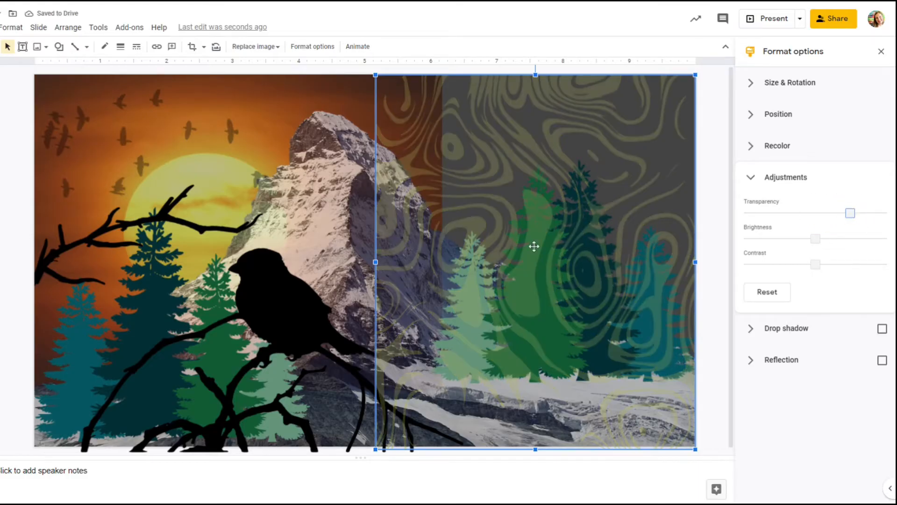
pyautogui.rightClick(534, 246)
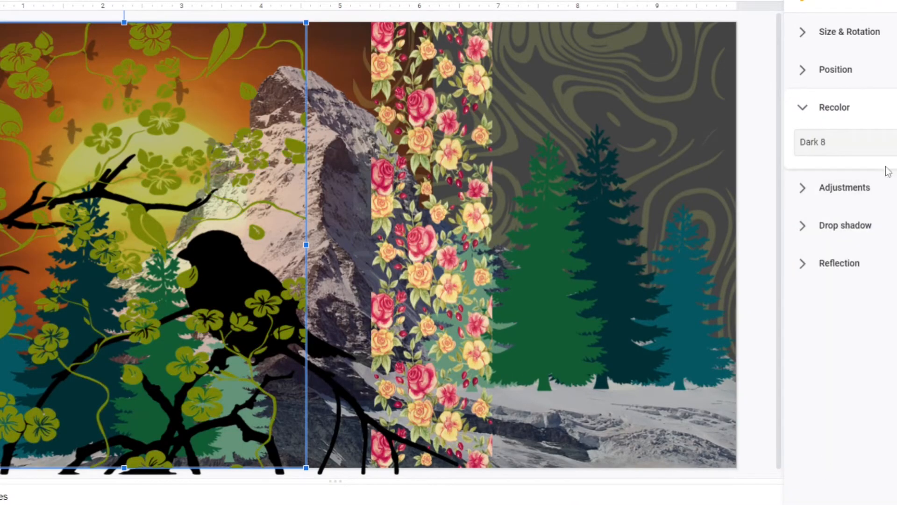
# Step: Make the flower vine overlay more transparent and place gold star ornaments along the right side
pyautogui.click(845, 187)
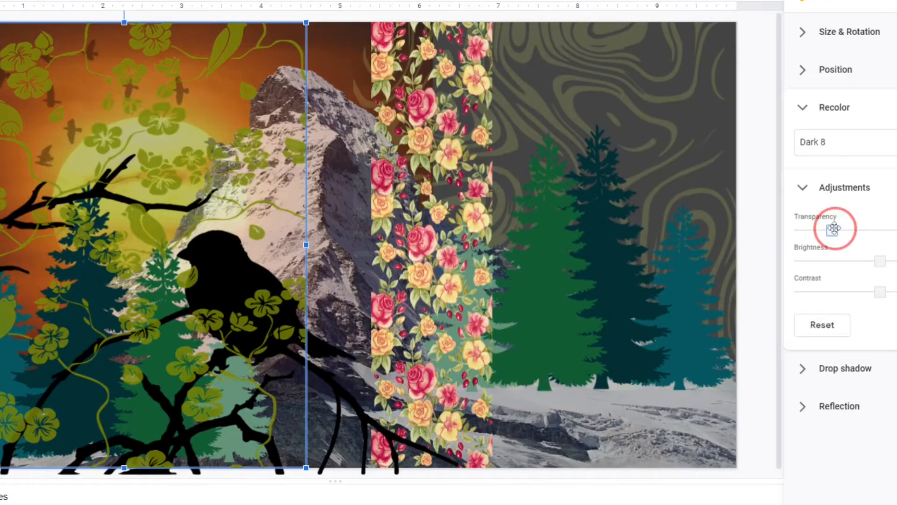
pyautogui.moveTo(832, 230); pyautogui.dragTo(864, 229)
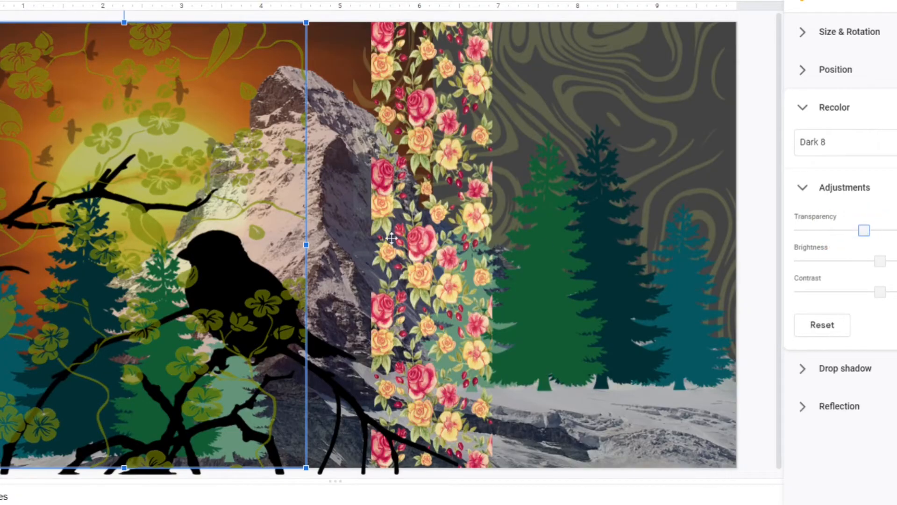
pyautogui.moveTo(307, 244); pyautogui.dragTo(372, 244)
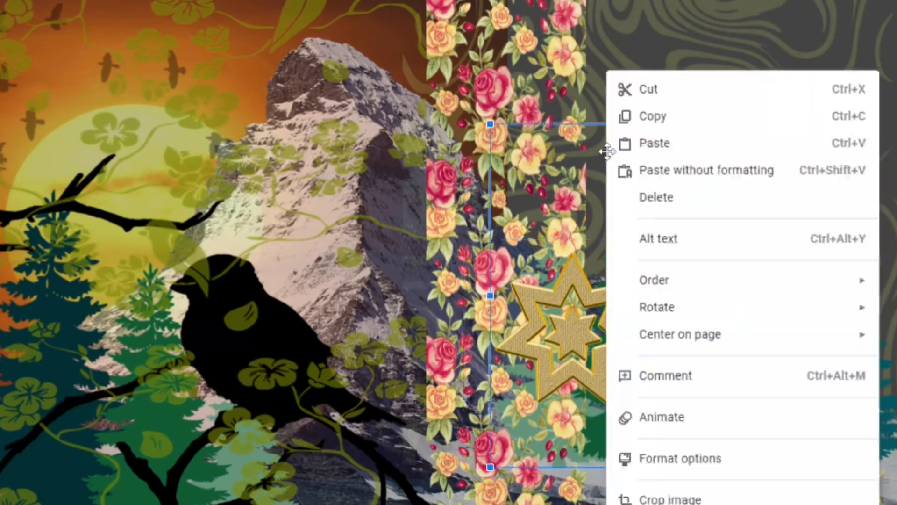
pyautogui.click(75, 31)
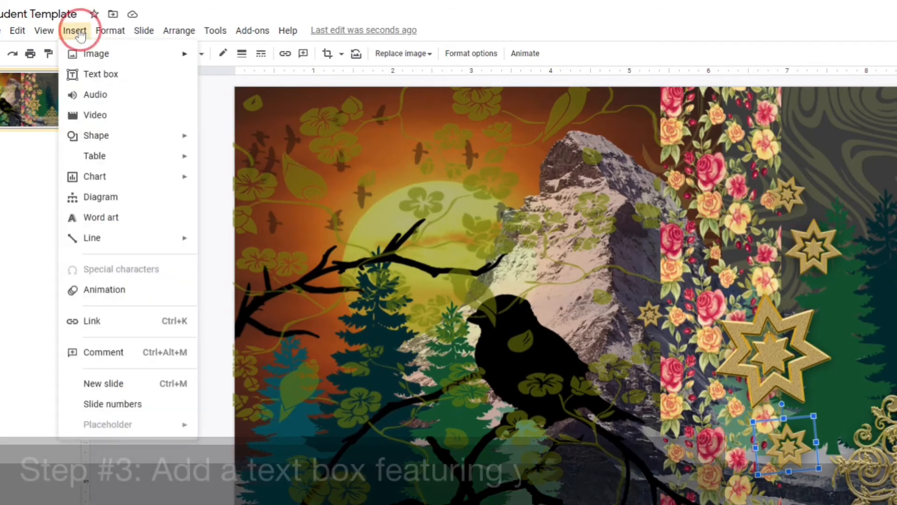
# Step: Draw a one-line-tall text box stretching across the upper part of the slide
pyautogui.click(101, 74)
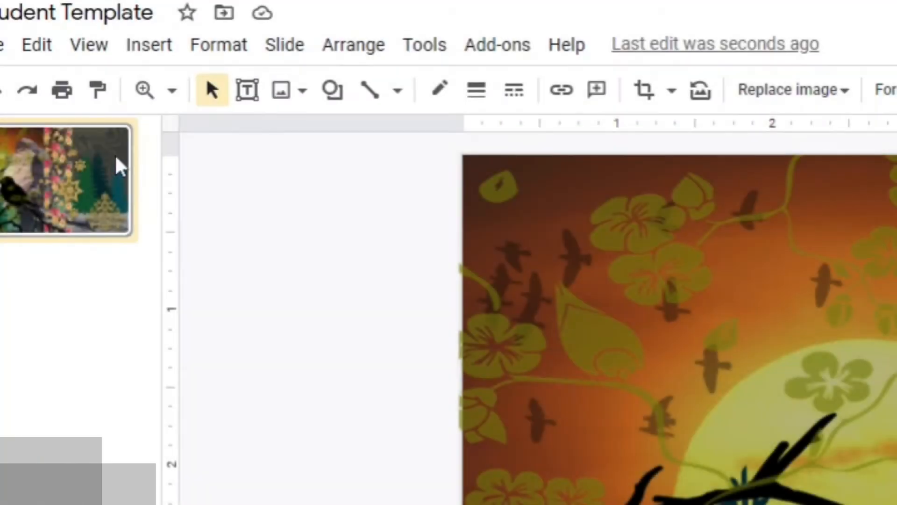
pyautogui.click(149, 44)
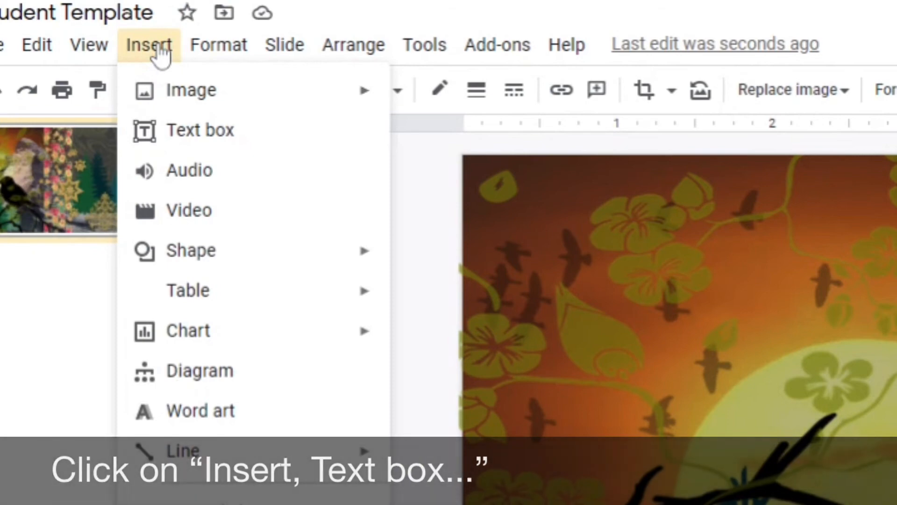
pyautogui.click(200, 129)
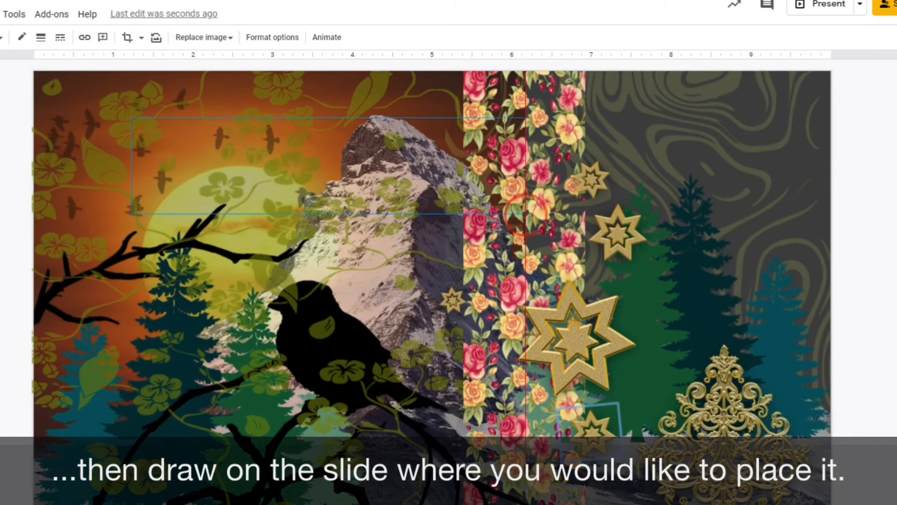
pyautogui.moveTo(131, 118); pyautogui.dragTo(766, 209)
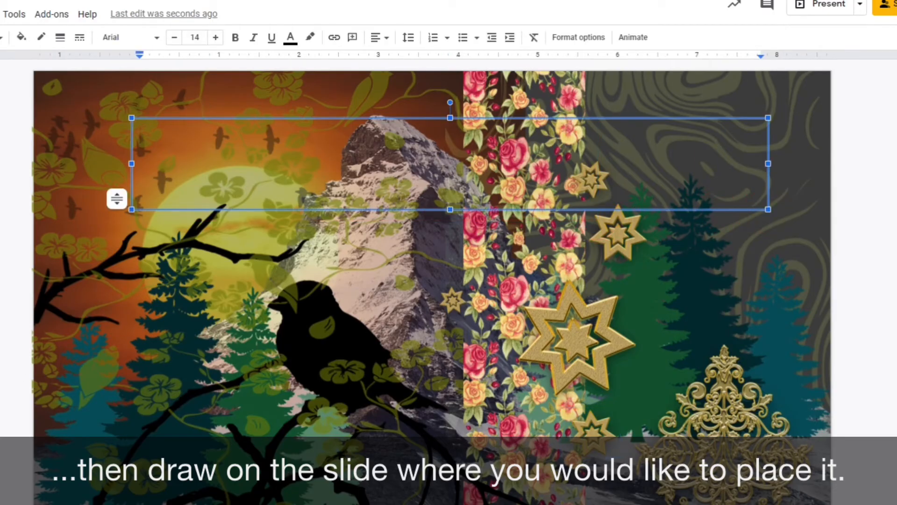
pyautogui.moveTo(449, 210); pyautogui.dragTo(450, 153)
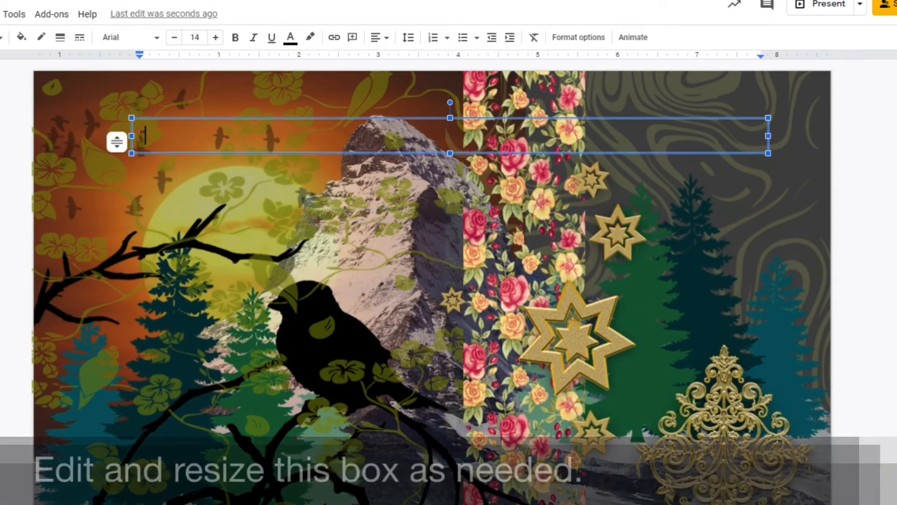
# Step: Enter the quote "There is always light, if only we're brave enough to see it."
pyautogui.write('"There is always light')
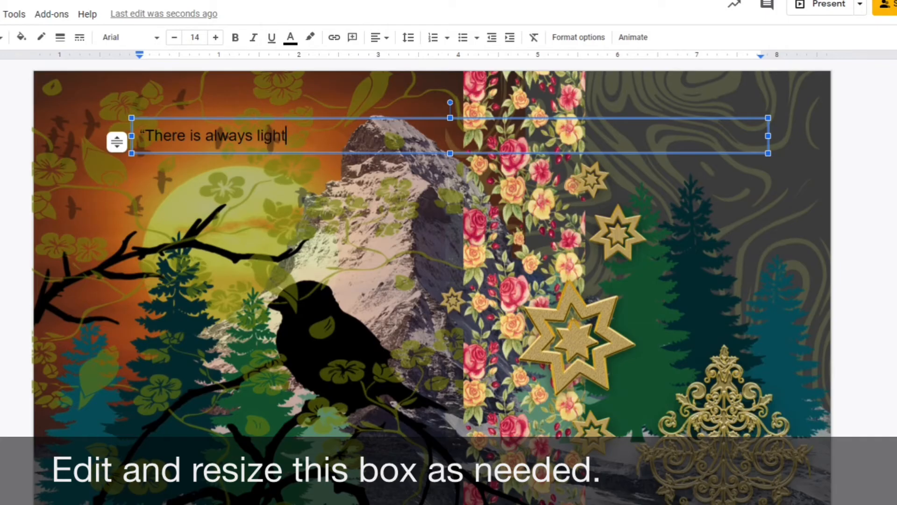
pyautogui.write(", if only we're b")
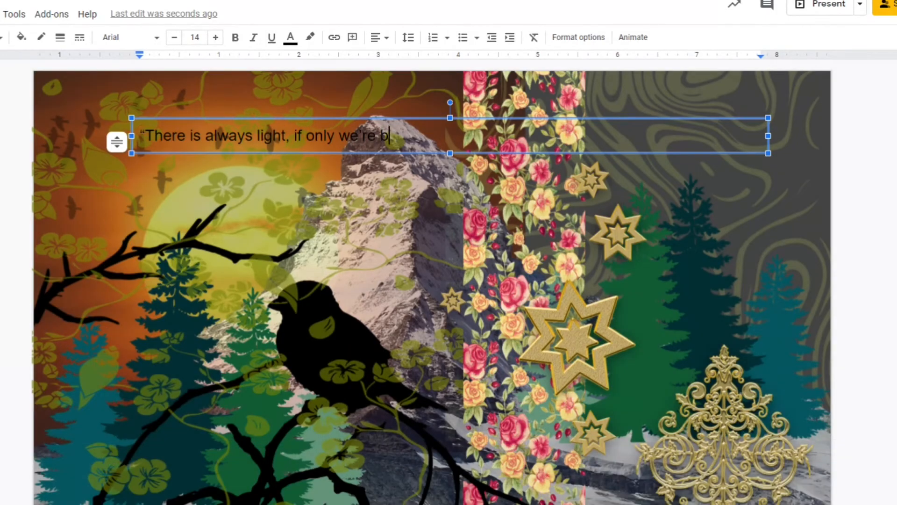
pyautogui.write('rave enough to s')
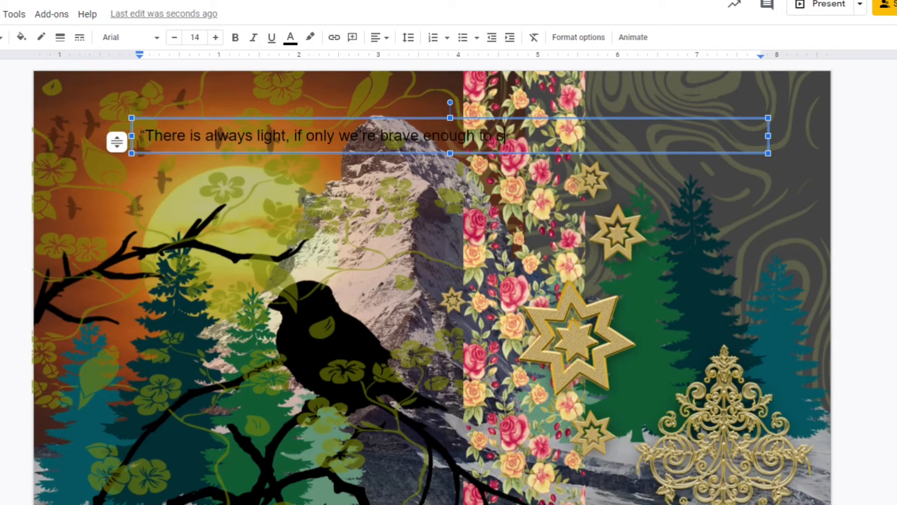
pyautogui.write('ee it.”')
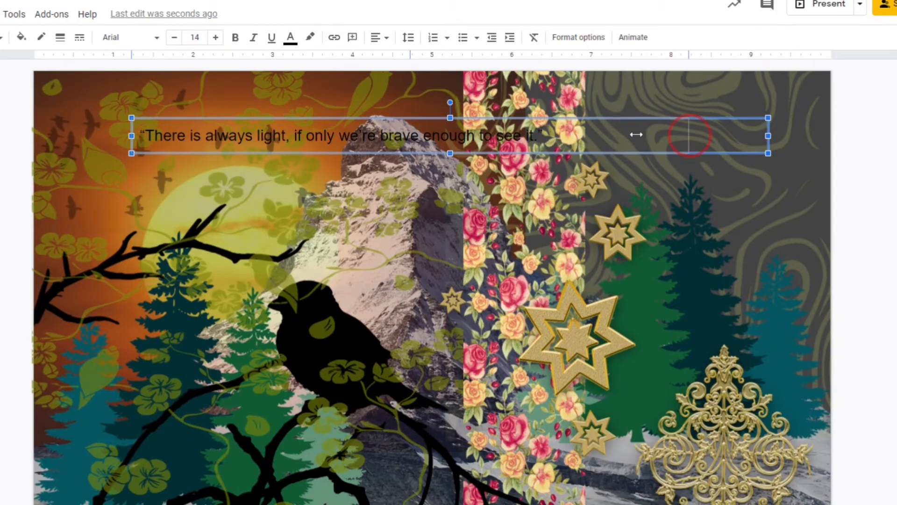
# Step: Narrow the quote box to wrap onto two lines and enlarge the text twice to size 18
pyautogui.moveTo(766, 136); pyautogui.dragTo(553, 136)
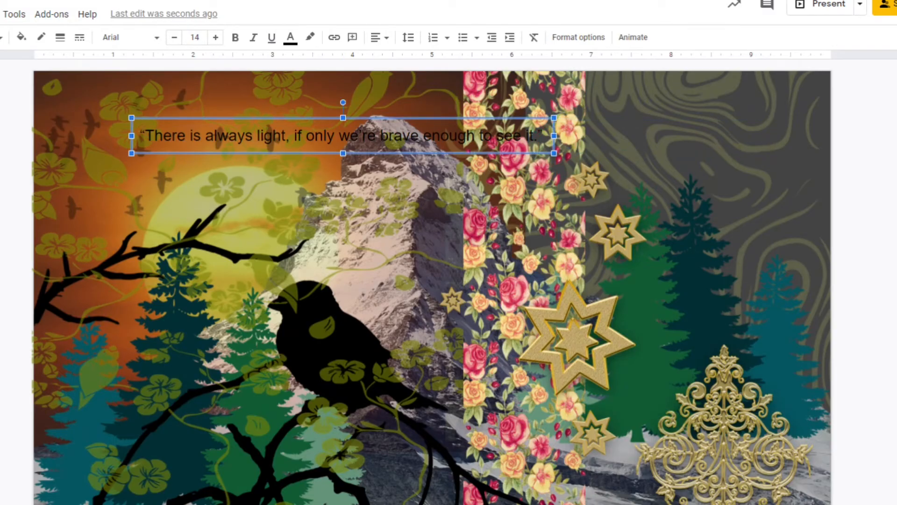
pyautogui.click(215, 37)
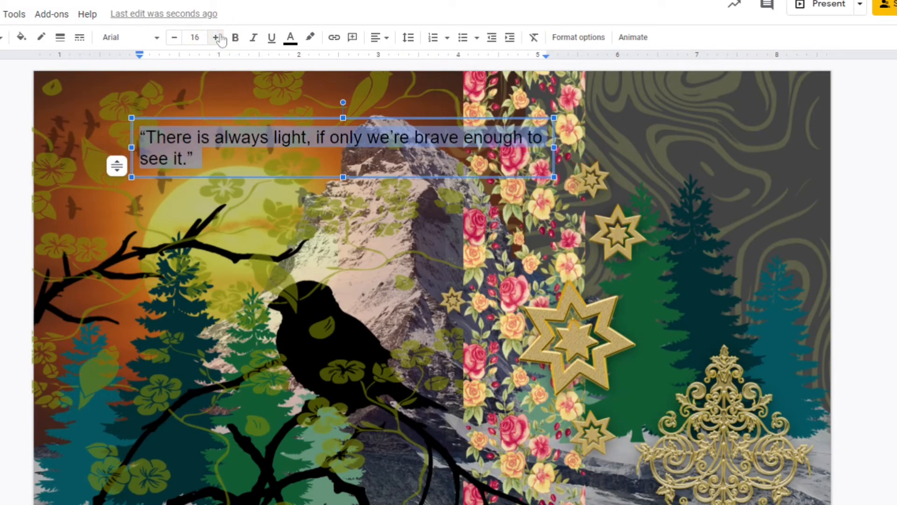
pyautogui.click(215, 37)
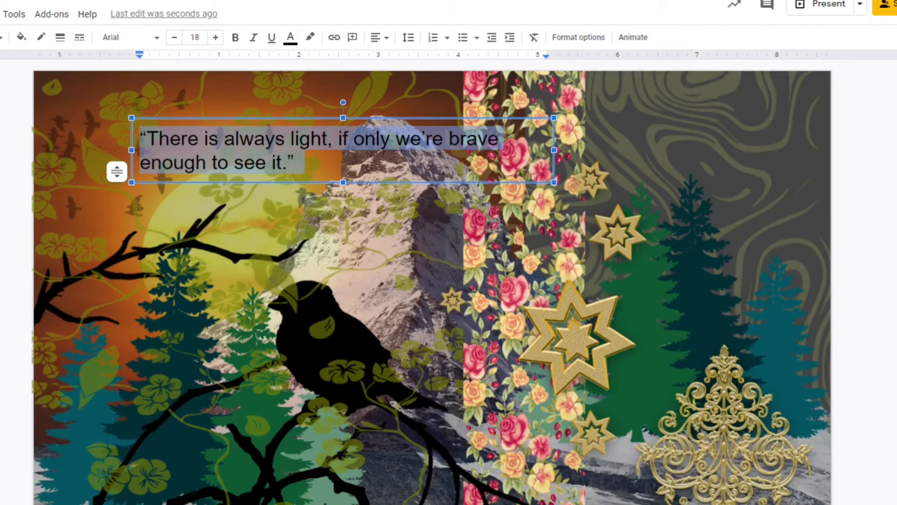
pyautogui.moveTo(554, 149); pyautogui.dragTo(618, 149)
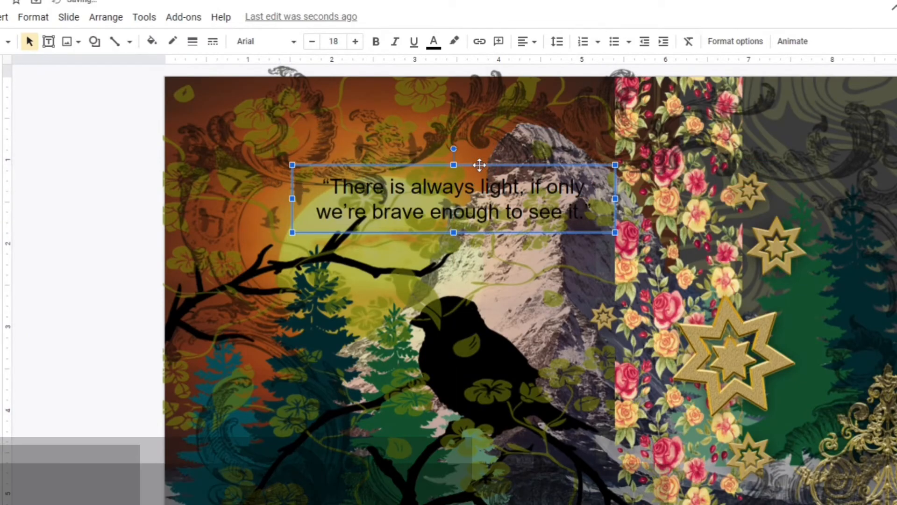
pyautogui.click(96, 42)
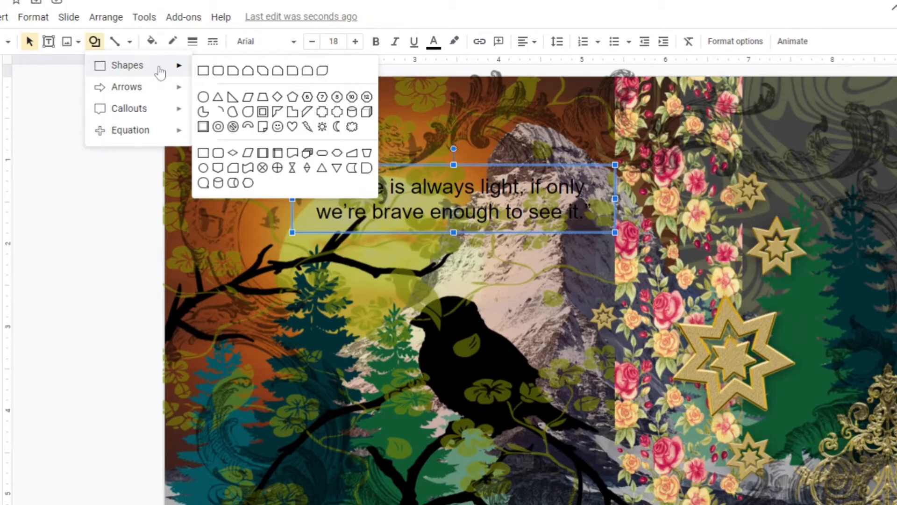
pyautogui.moveTo(251, 71)
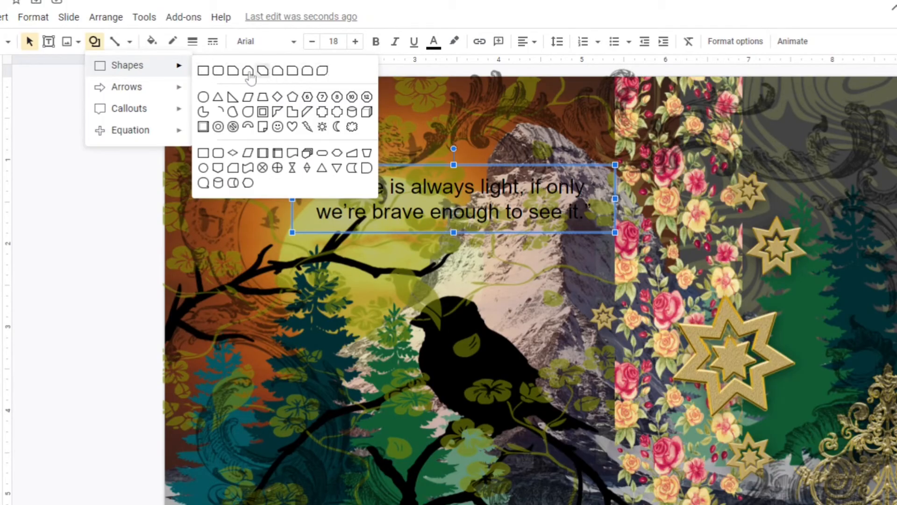
# Step: Draw a rounded rectangle behind the quote with a custom translucent pale green fill
pyautogui.click(249, 71)
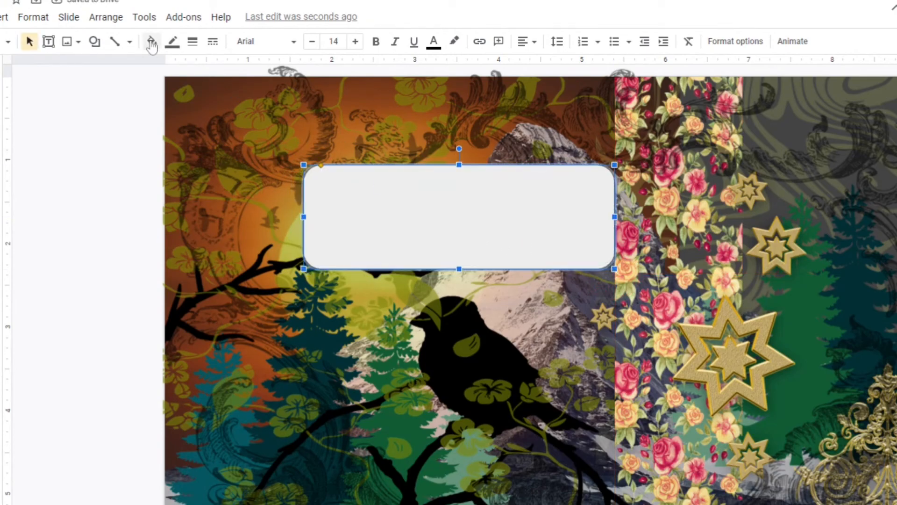
pyautogui.click(151, 42)
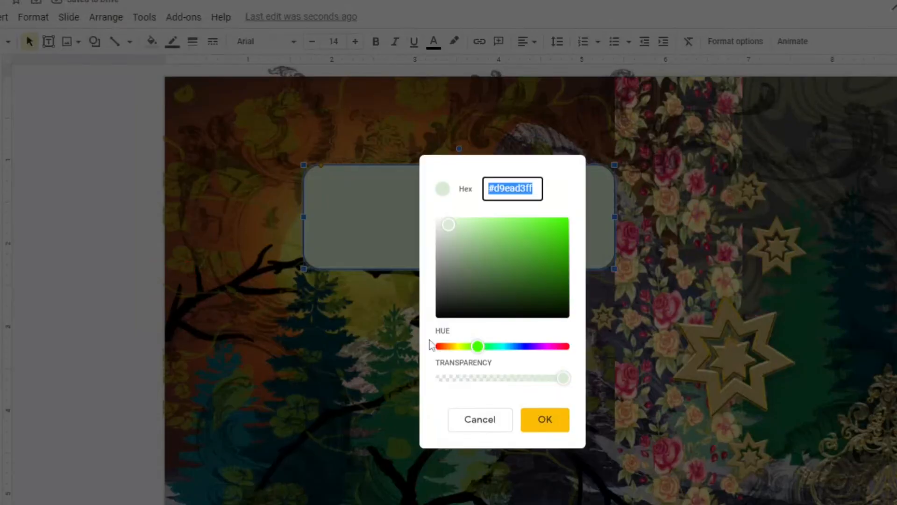
pyautogui.click(545, 420)
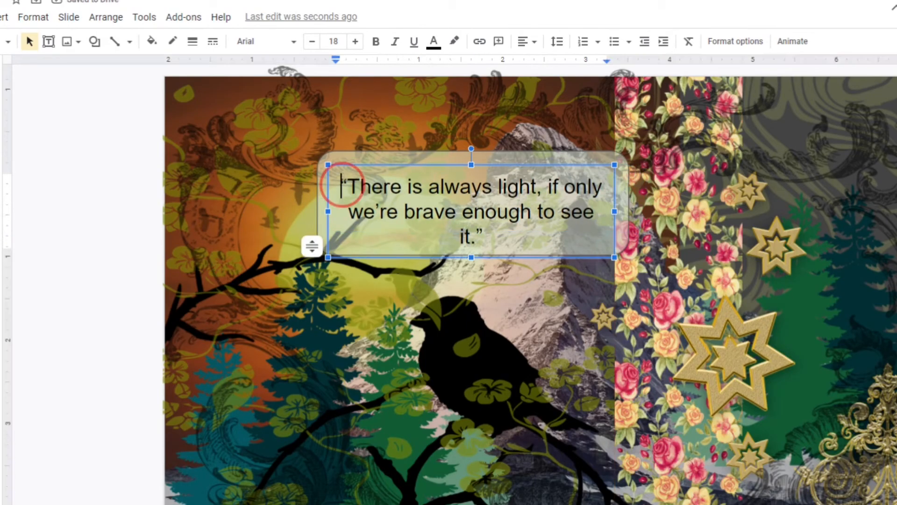
# Step: Set the quote in Allan at size 16 and resize its box to sit inside the rounded rectangle
pyautogui.click(258, 41)
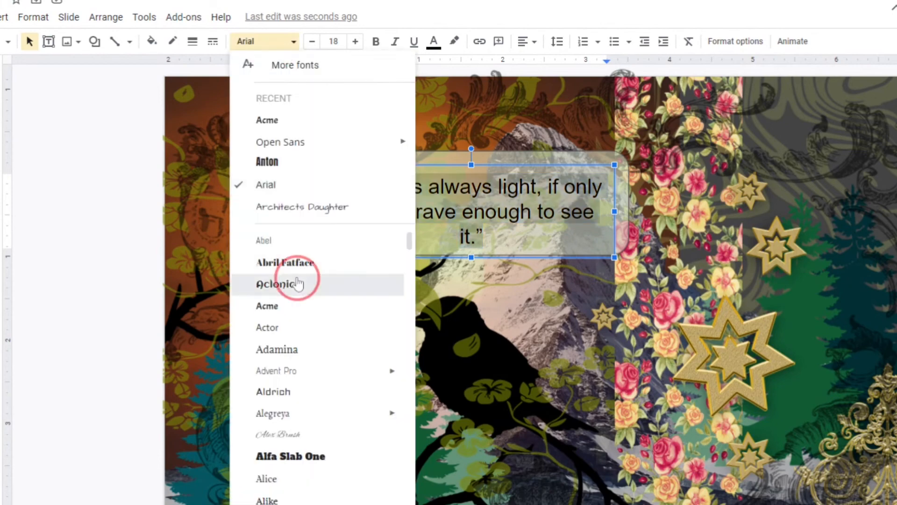
pyautogui.click(275, 284)
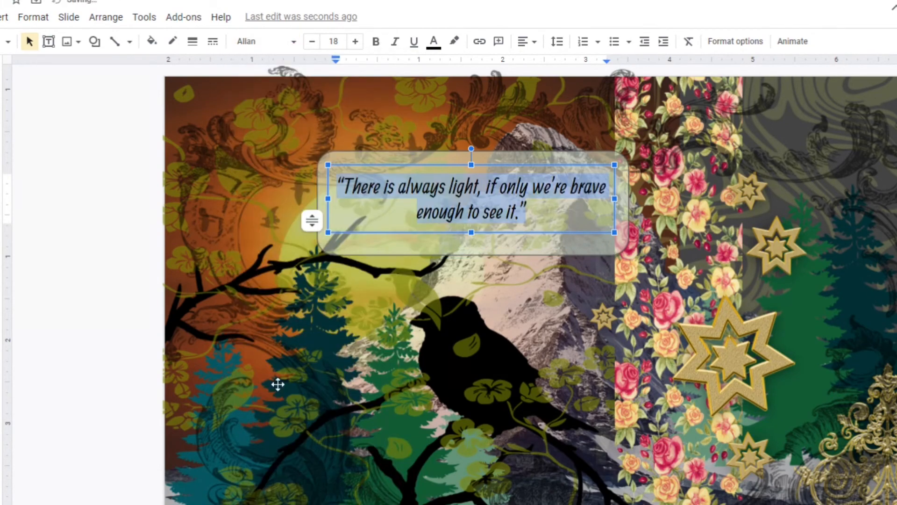
pyautogui.click(312, 41)
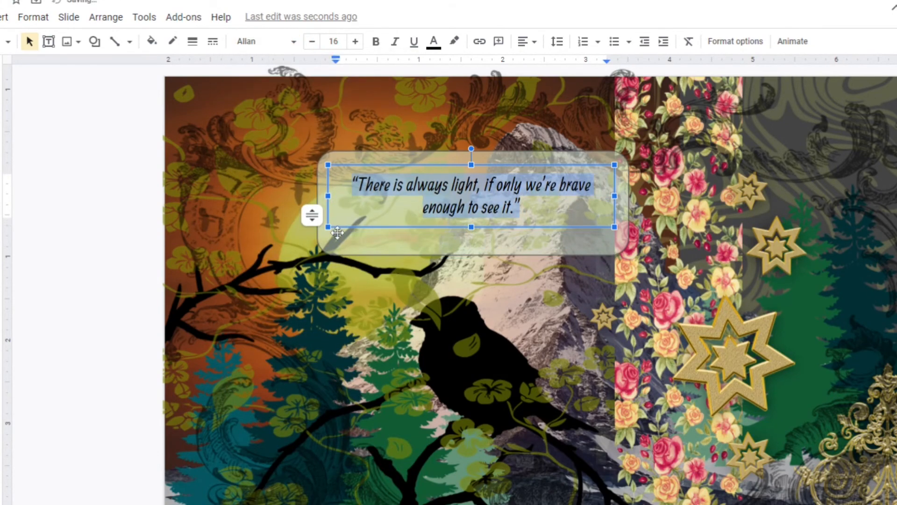
pyautogui.moveTo(613, 195); pyautogui.dragTo(590, 198)
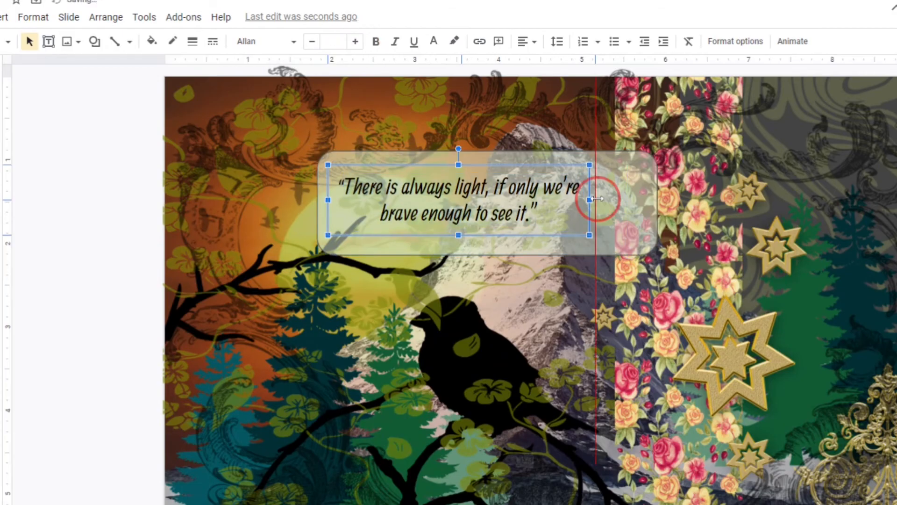
pyautogui.moveTo(590, 200); pyautogui.dragTo(617, 200)
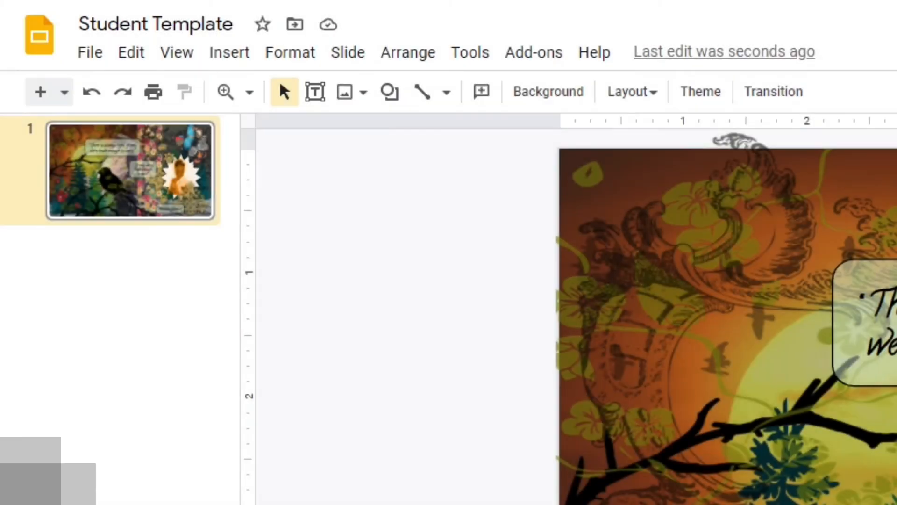
# Step: Rename the presentation from Student Template to 'Rebecca Speech'
pyautogui.click(154, 24)
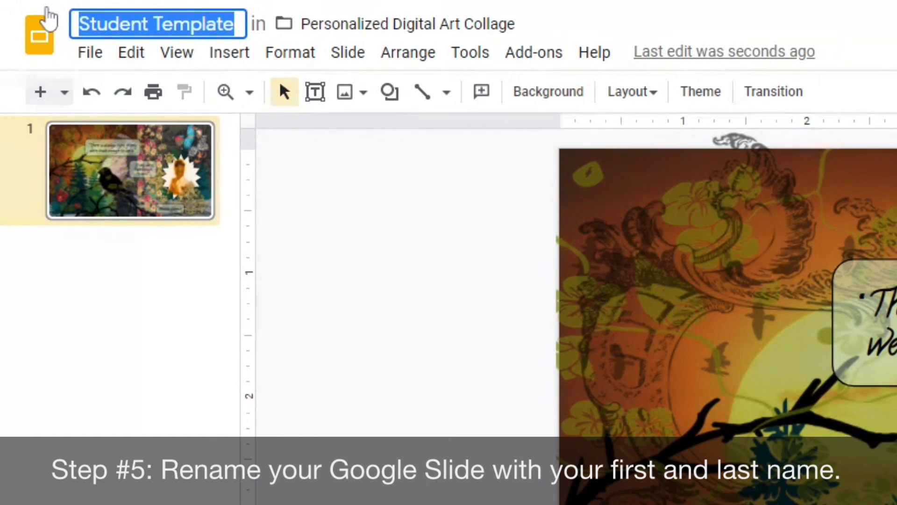
pyautogui.write('Re')
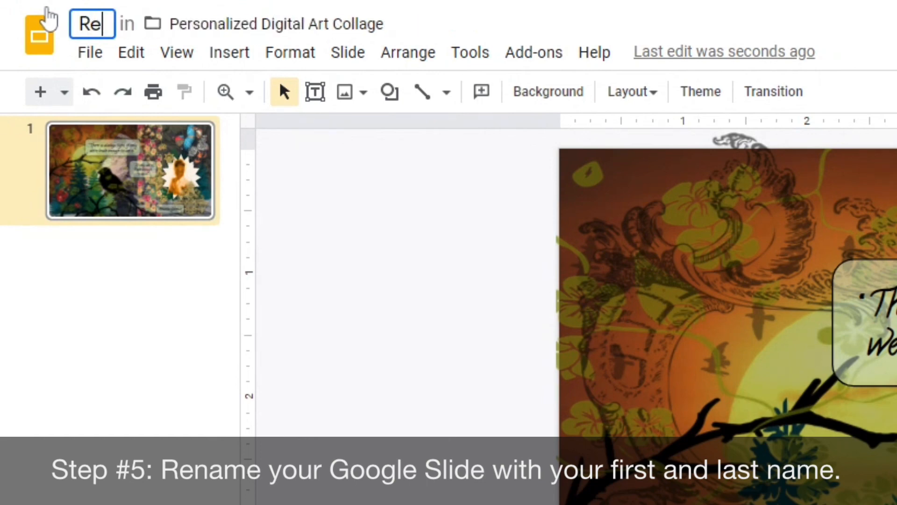
pyautogui.write('Rebecca Speech')
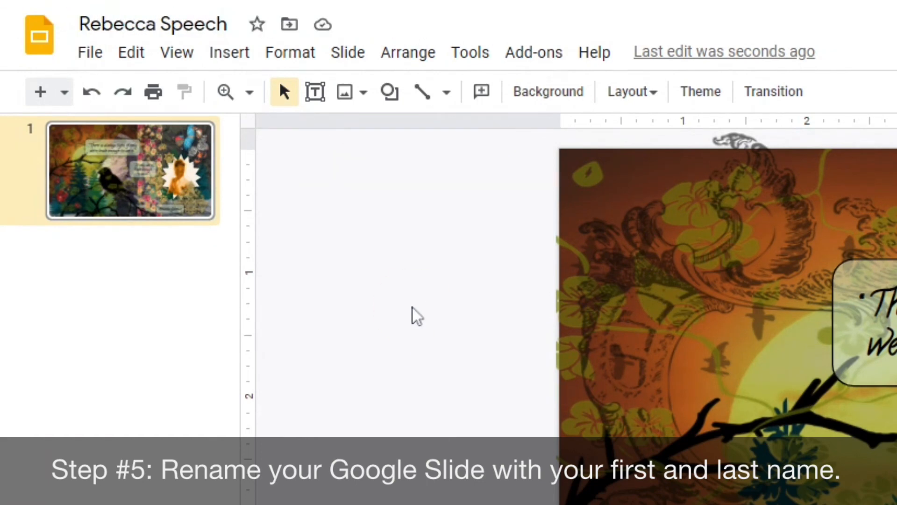